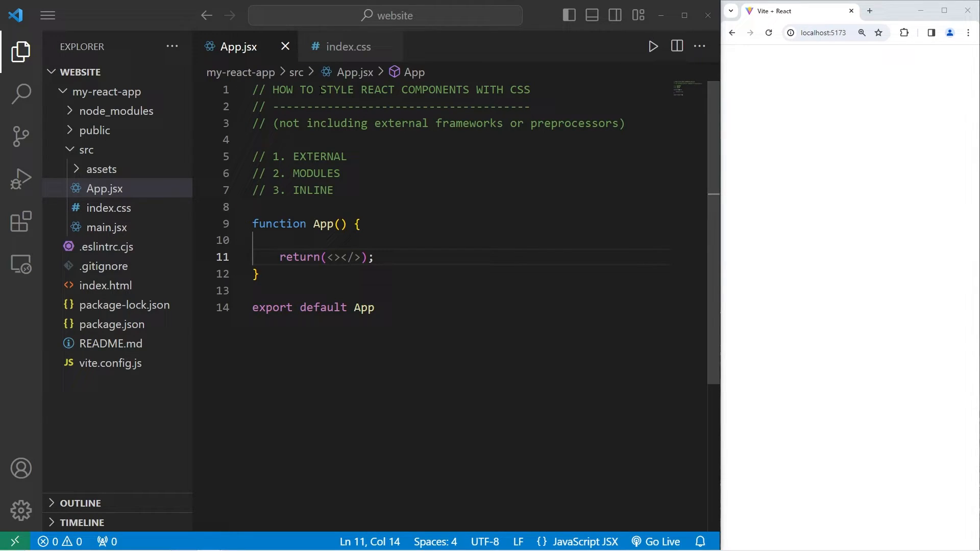
- Create a new Button.jsx file inside the src folder
{"action": "left_click_drag", "start_coordinate": [320, 90], "coordinate": [510, 90]}
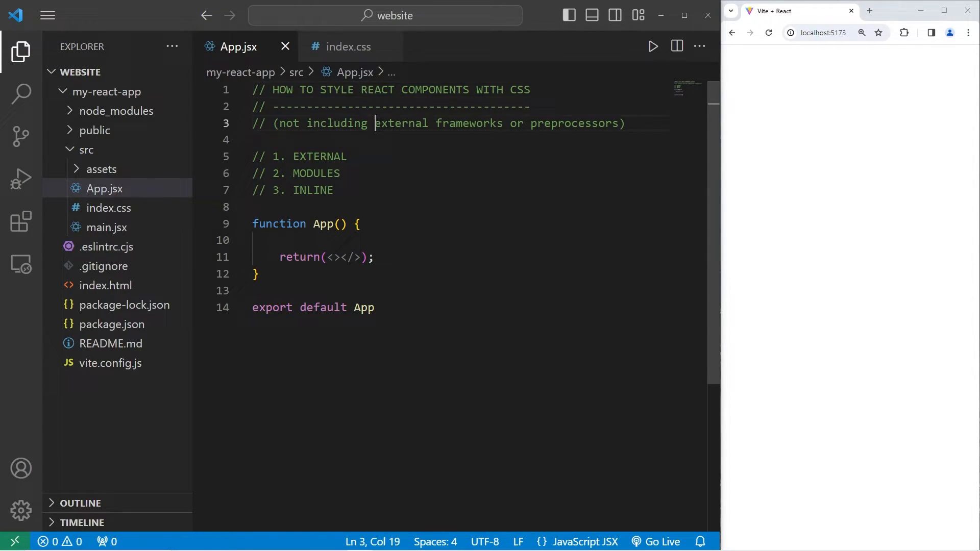
{"action": "left_click_drag", "start_coordinate": [373, 124], "coordinate": [502, 124]}
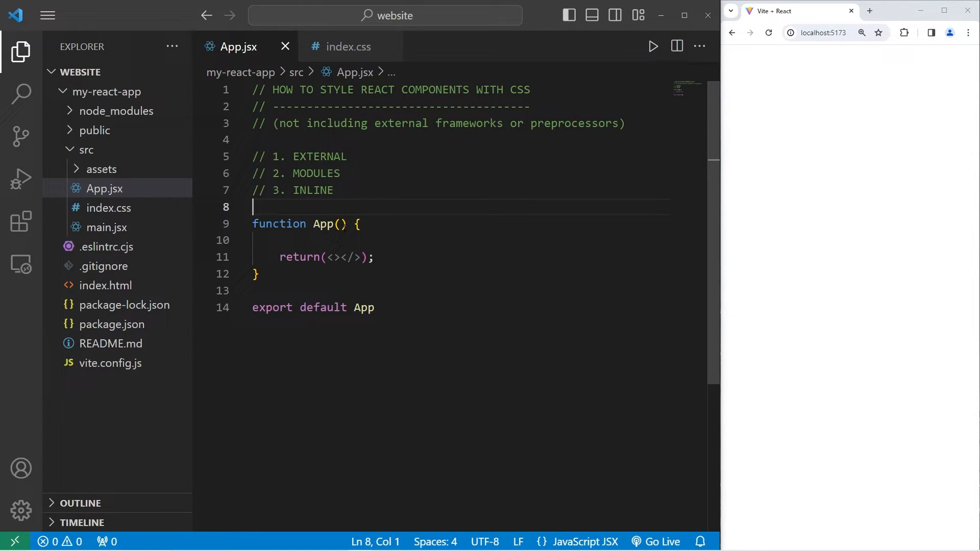
{"action": "right_click", "coordinate": [87, 149]}
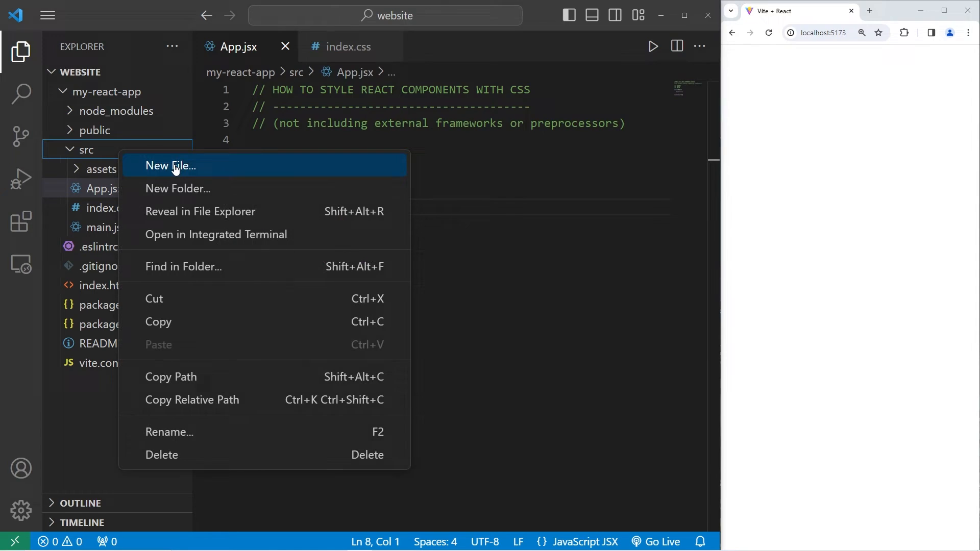
{"action": "left_click", "coordinate": [171, 166]}
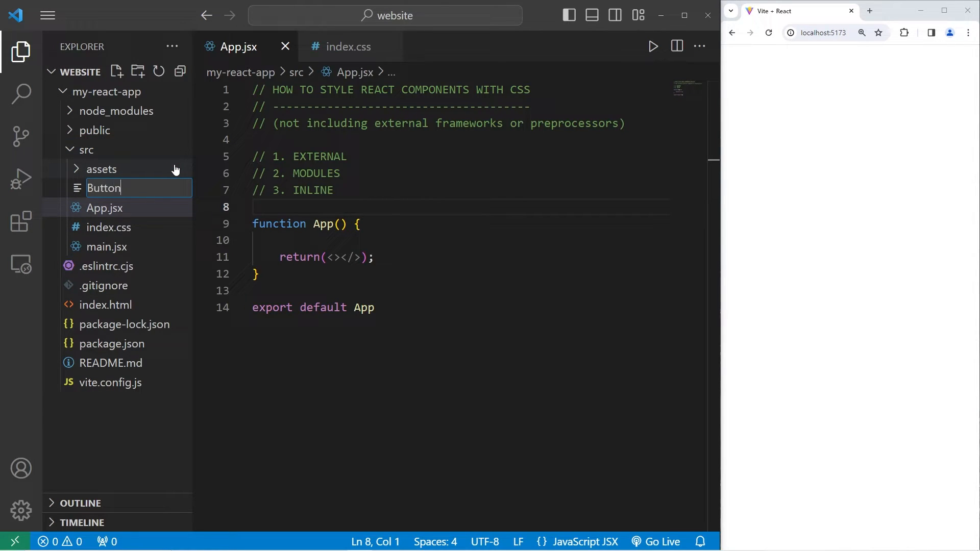
{"action": "key", "text": "Enter"}
{"action": "type", "text": "functio"}
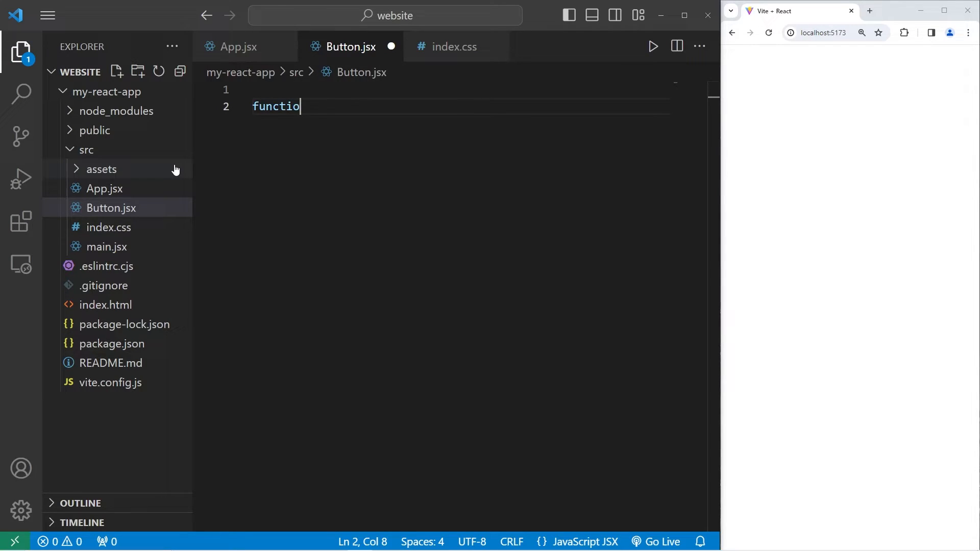
- Write function Button returning <button className="button">Click me</button> with export default Button
{"action": "type", "text": "n Button(){"}
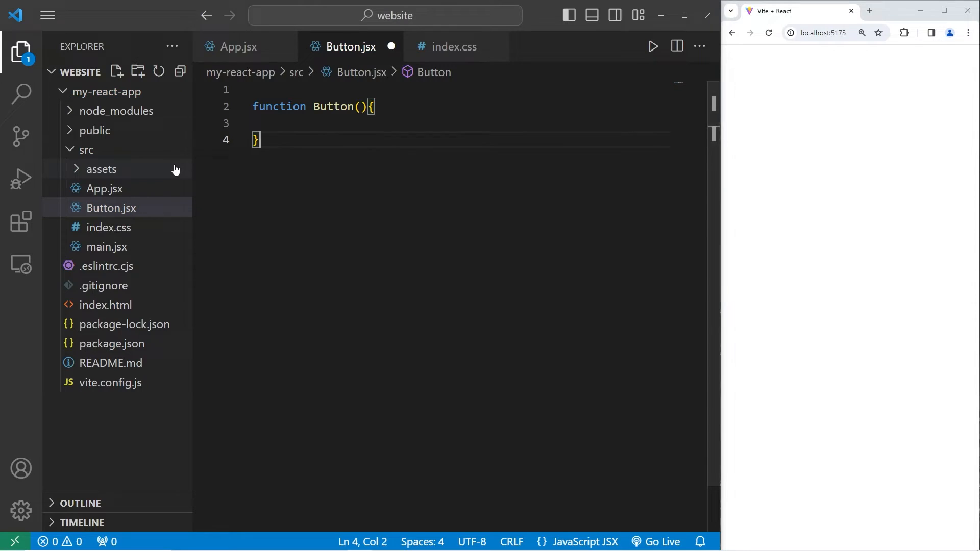
{"action": "type", "text": "export def"}
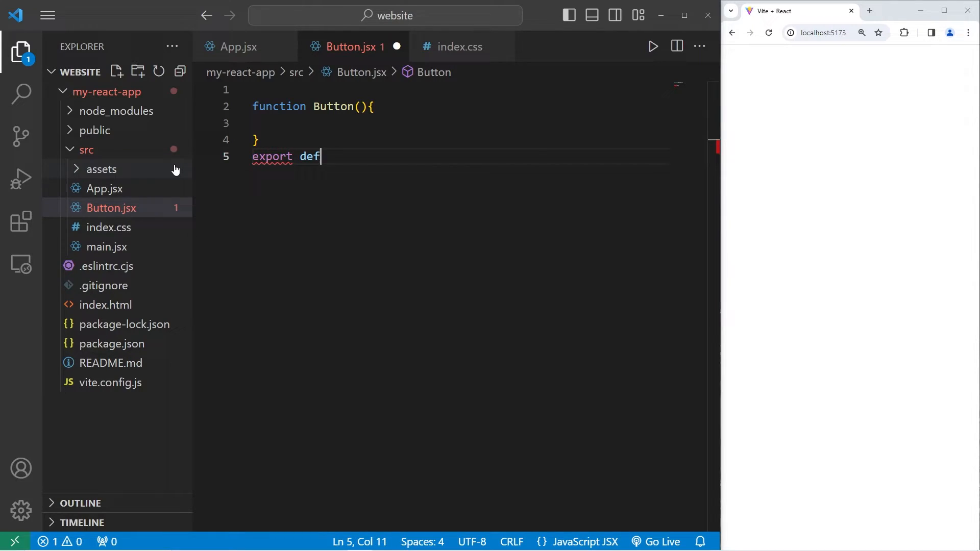
{"action": "type", "text": "ault"}
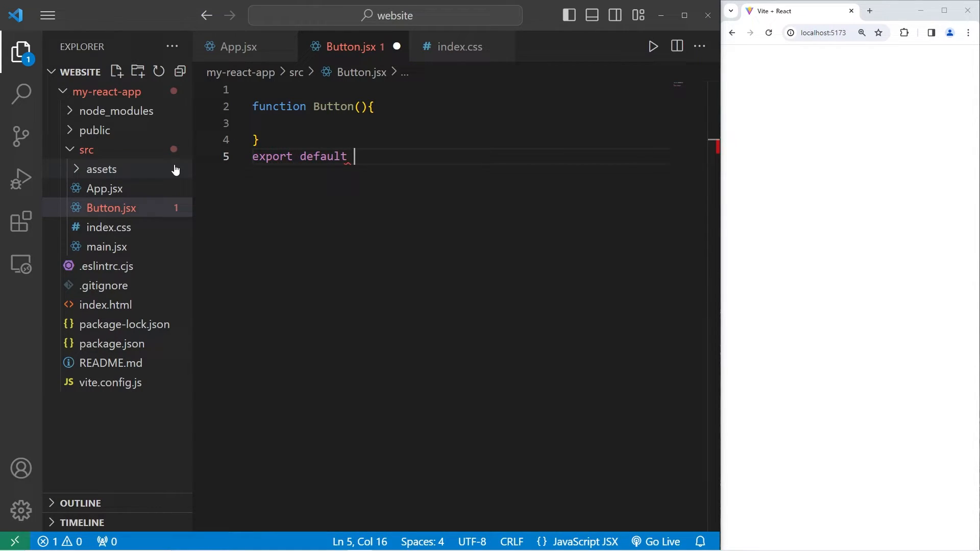
{"action": "type", "text": "Button"}
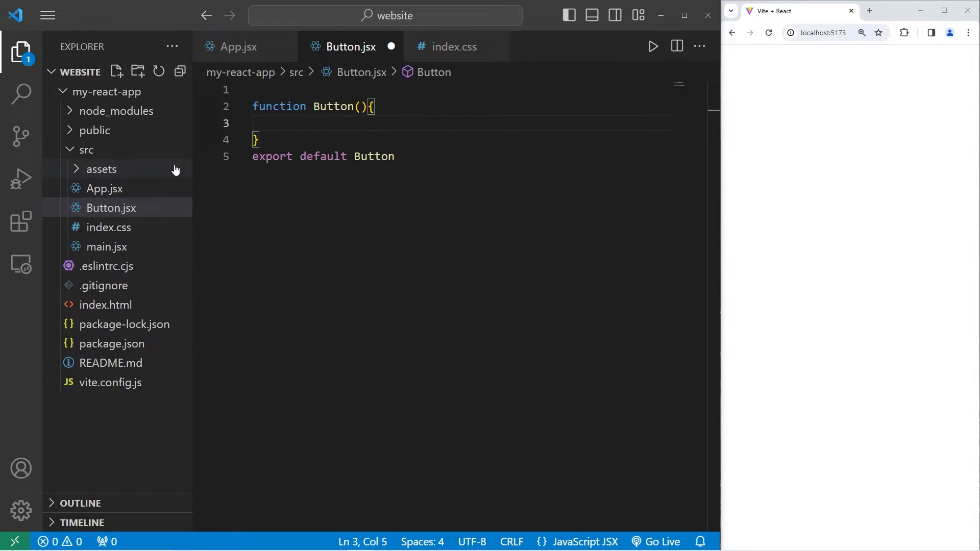
{"action": "type", "text": "r"}
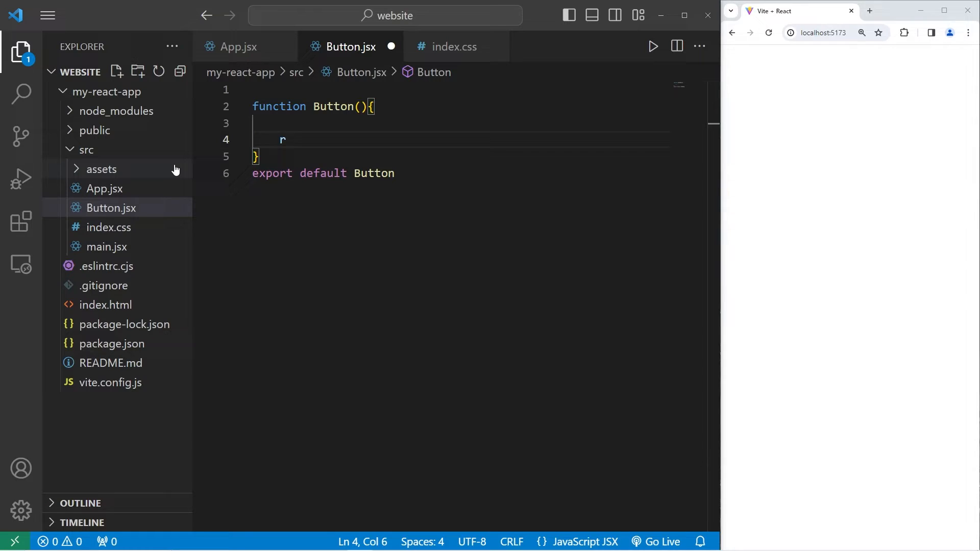
{"action": "type", "text": "eturn();"}
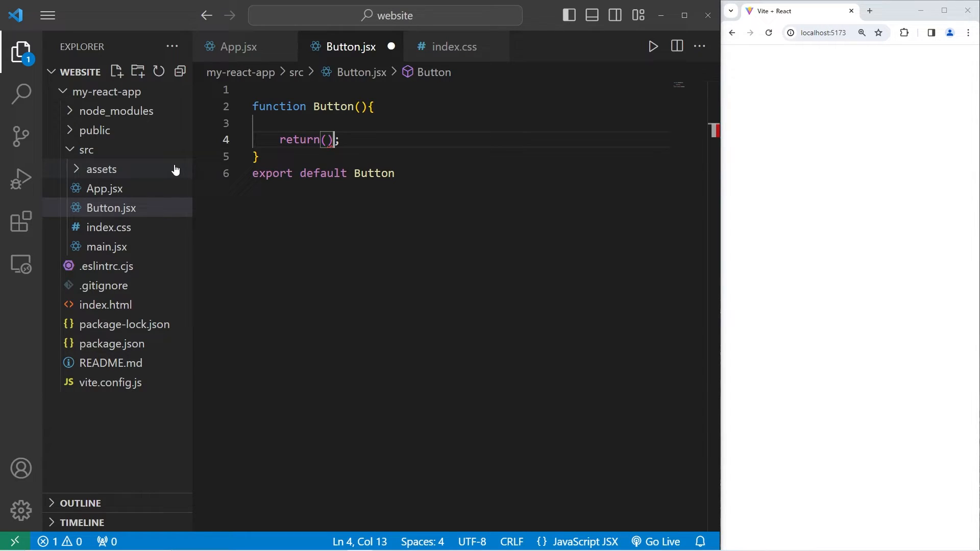
{"action": "type", "text": "<button></button>"}
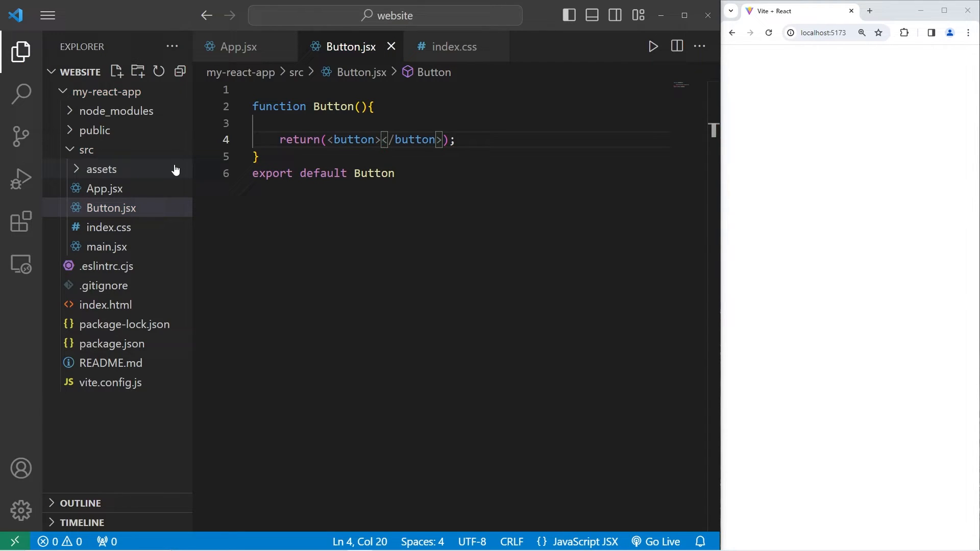
{"action": "type", "text": "Click me"}
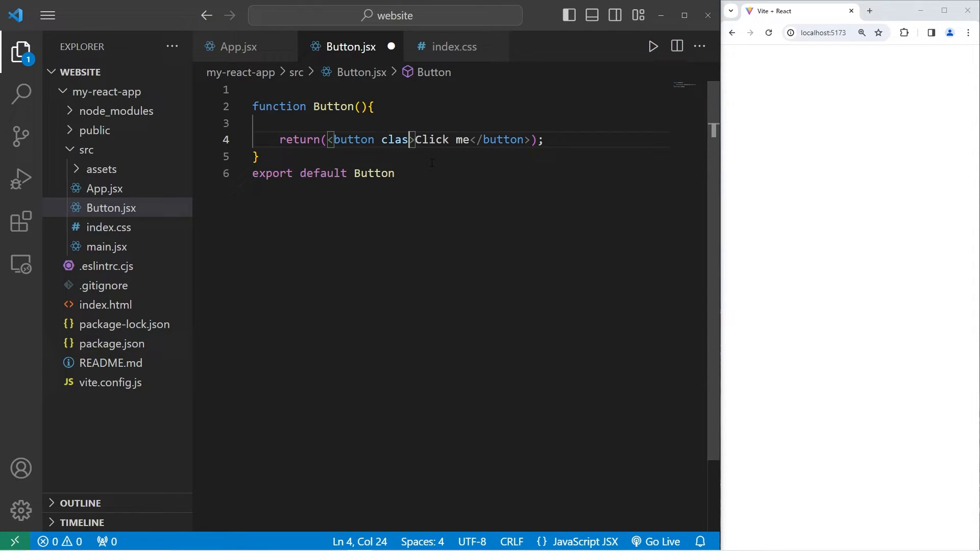
{"action": "type", "text": "s"}
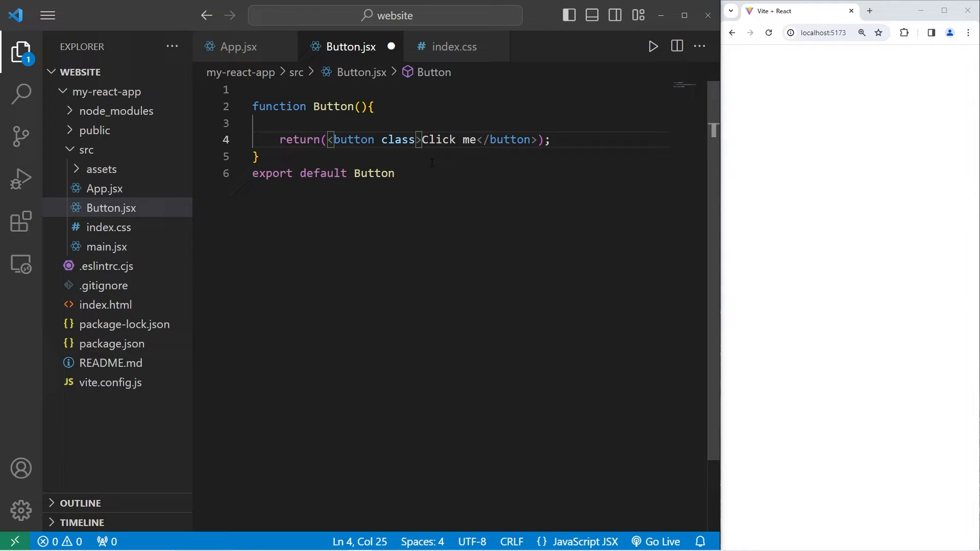
{"action": "type", "text": "Name=\""}
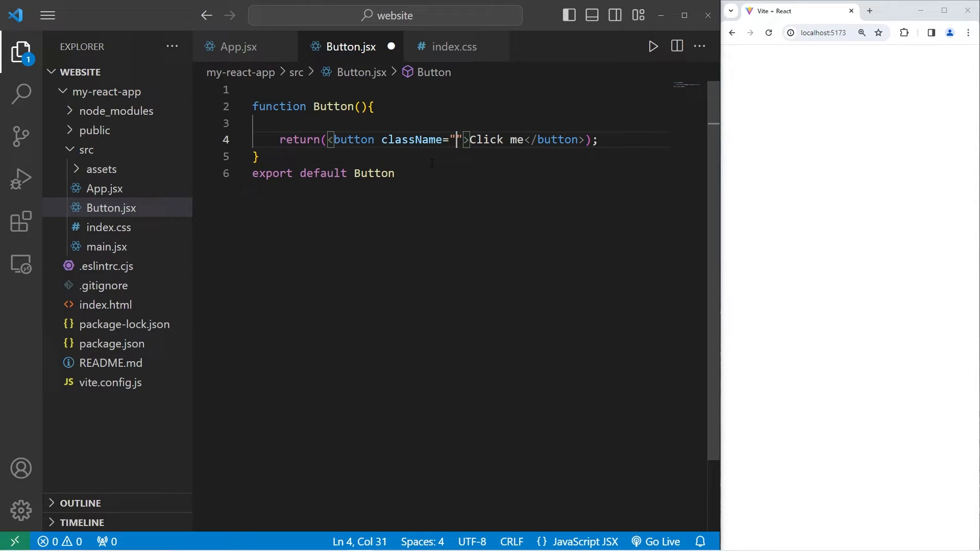
{"action": "type", "text": "button"}
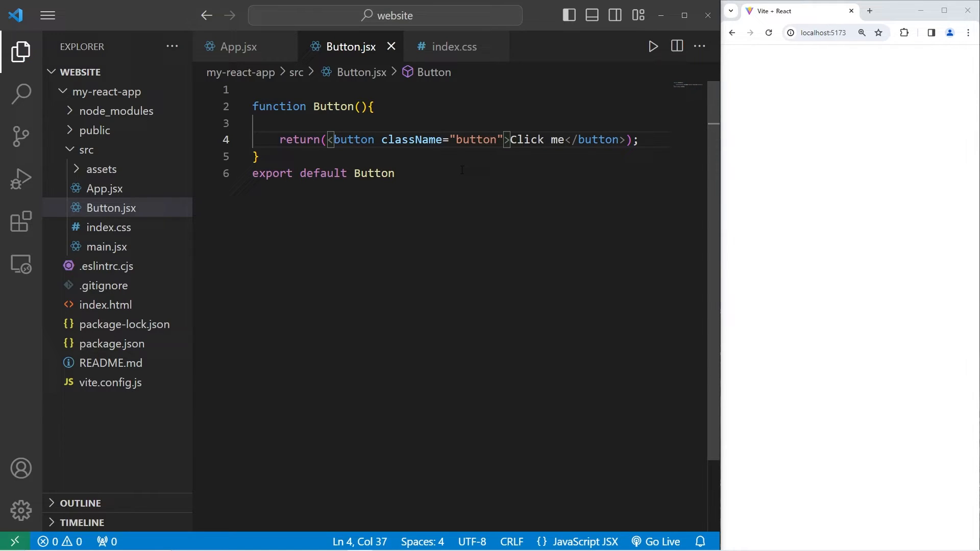
{"action": "double_click", "coordinate": [333, 106]}
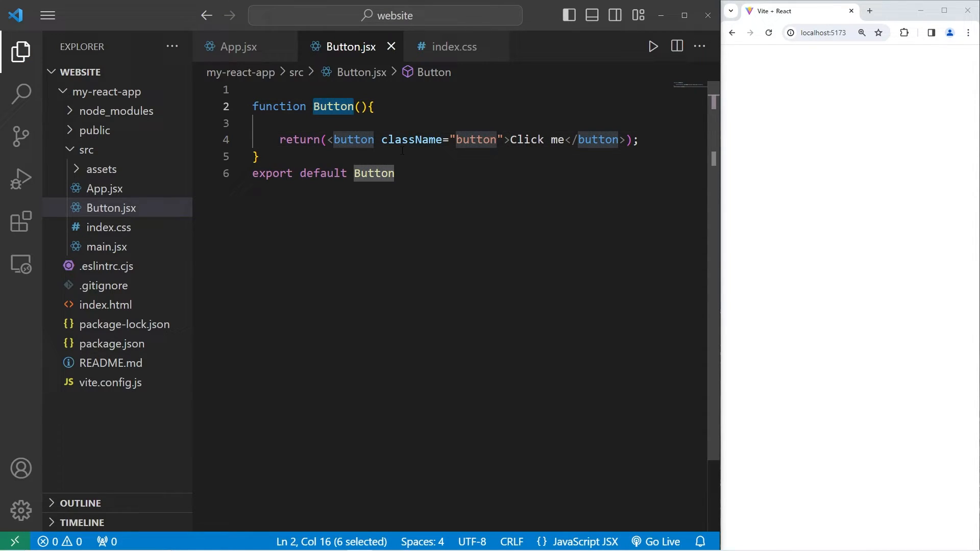
- Add import Button from './Button.jsx' at the top of App.jsx
{"action": "left_click", "coordinate": [102, 187]}
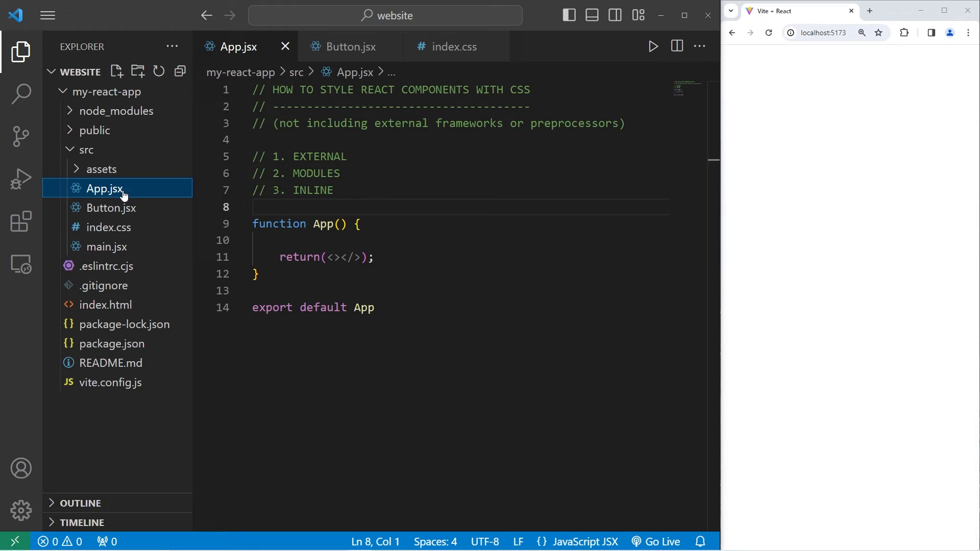
{"action": "key", "text": "Enter"}
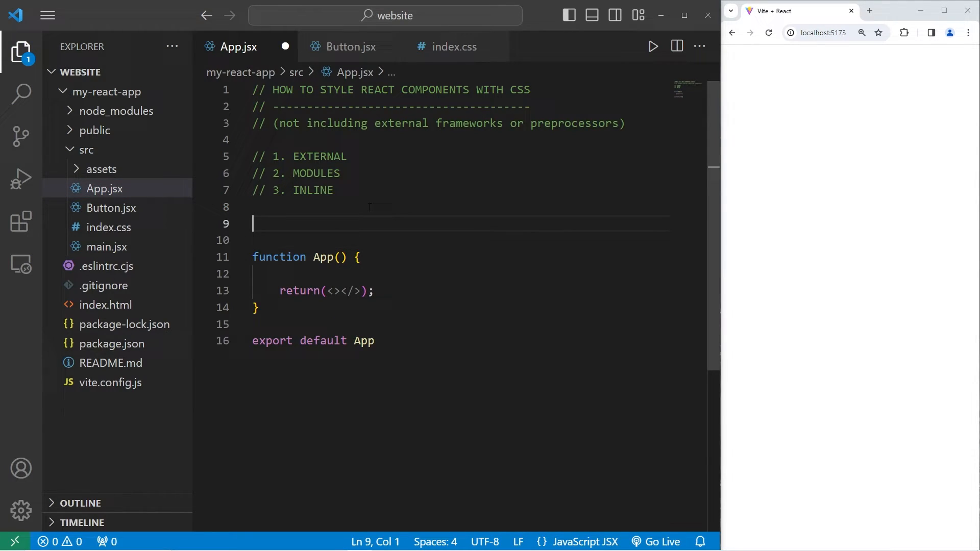
{"action": "type", "text": "import B"}
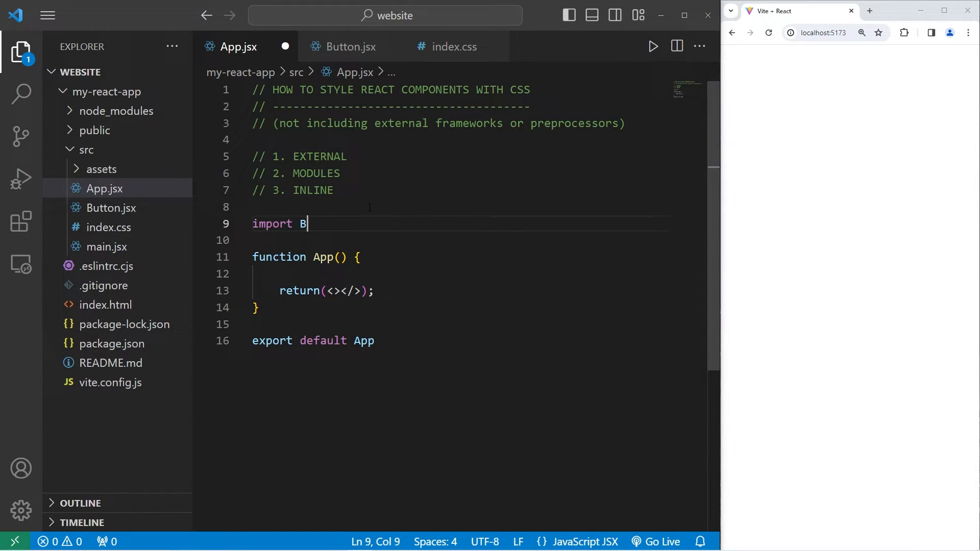
{"action": "type", "text": "utton from"}
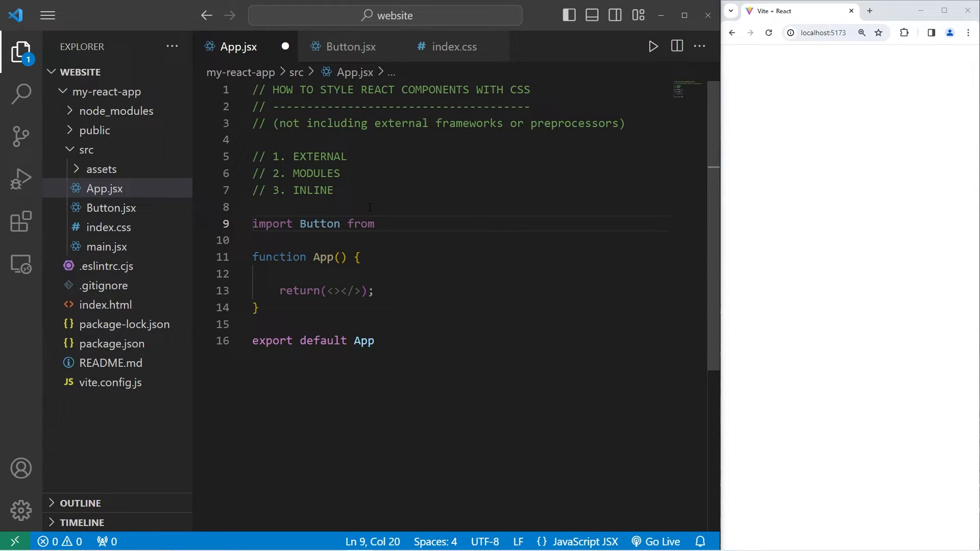
{"action": "type", "text": "''"}
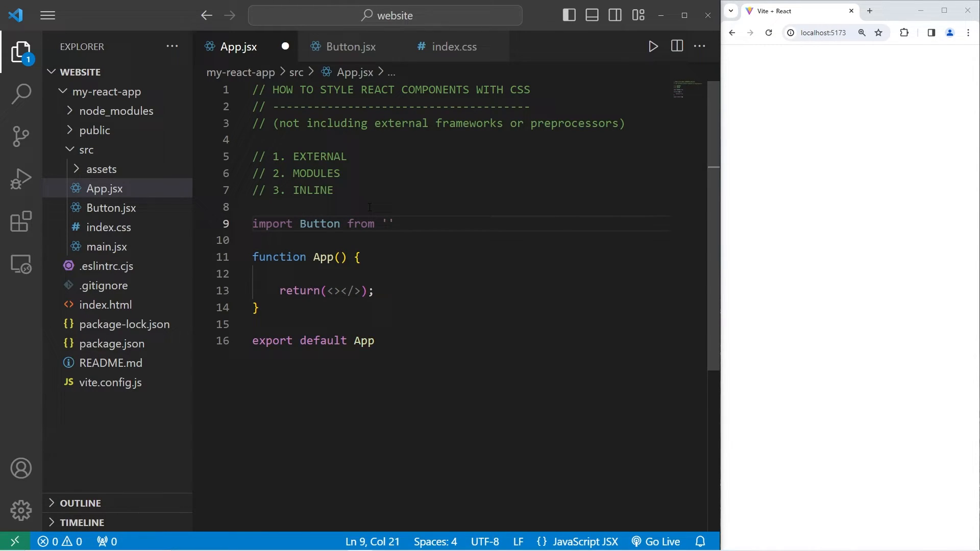
{"action": "type", "text": "./Button"}
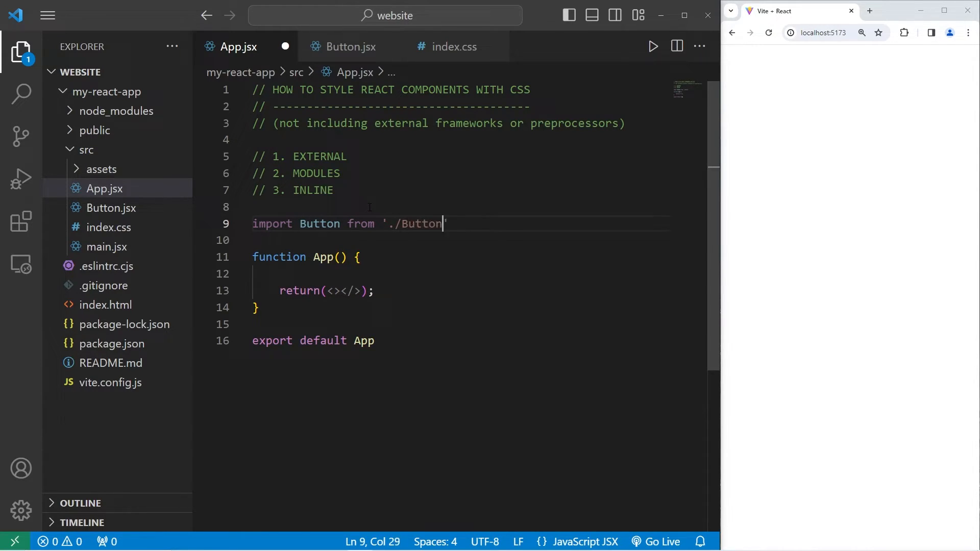
{"action": "type", "text": ".jsx"}
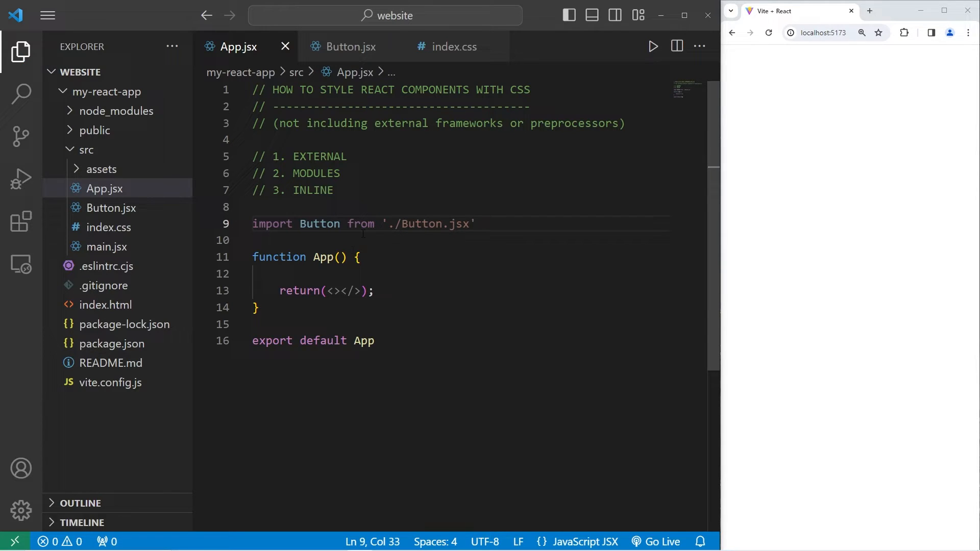
- Render <Button /> in App's return so the preview shows Click me
{"action": "type", "text": "<B"}
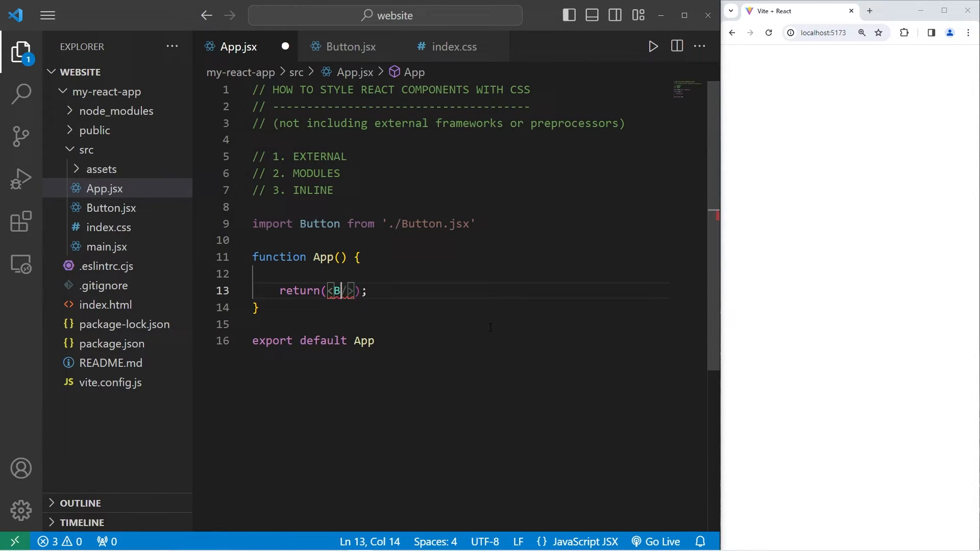
{"action": "type", "text": "utton"}
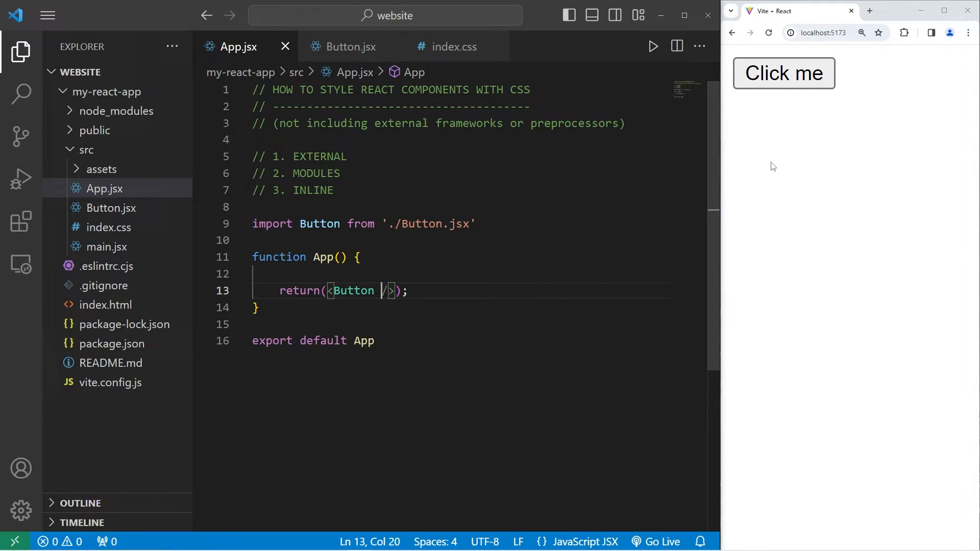
{"action": "double_click", "coordinate": [318, 157]}
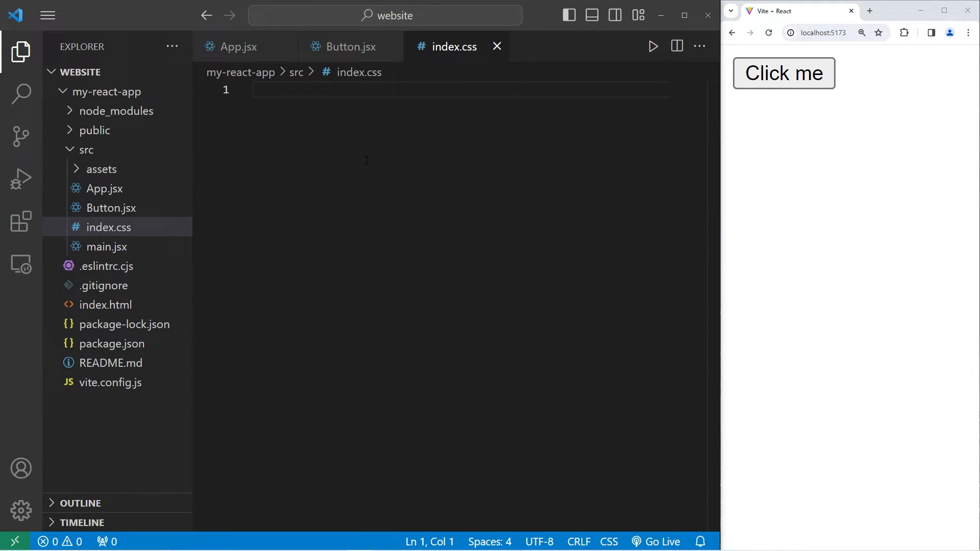
{"action": "mouse_move", "coordinate": [408, 119]}
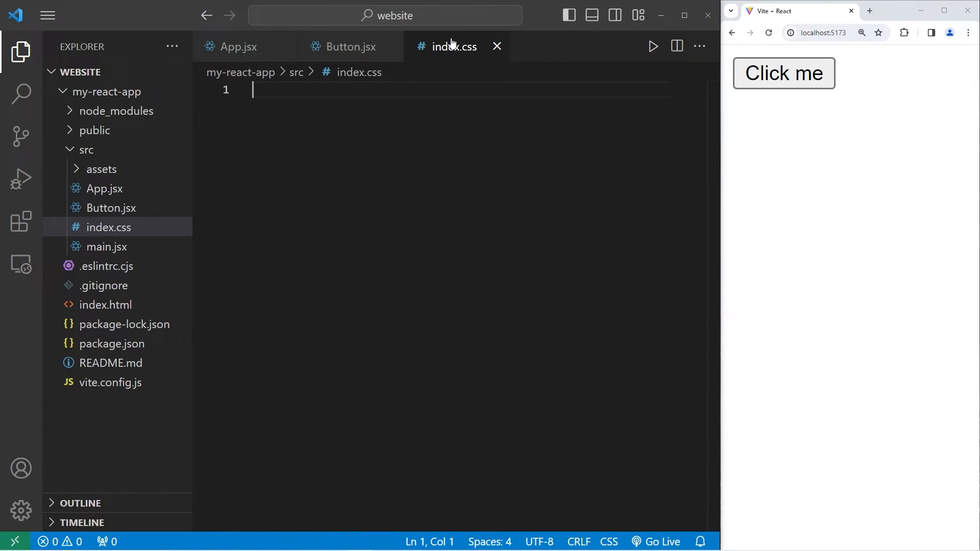
- Start a .button rule in index.css with background-color: hsl(200, 100%, 50%)
{"action": "type", "text": "."}
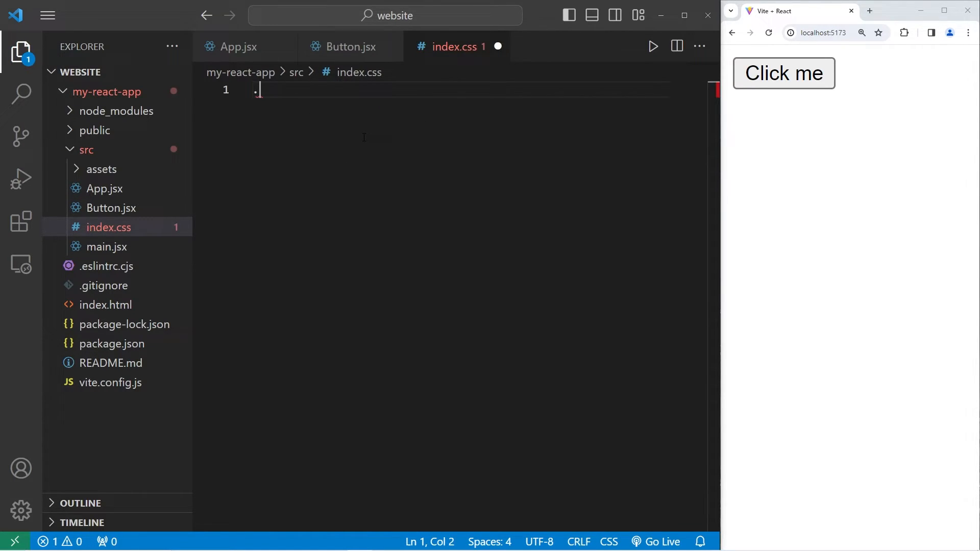
{"action": "type", "text": "button"}
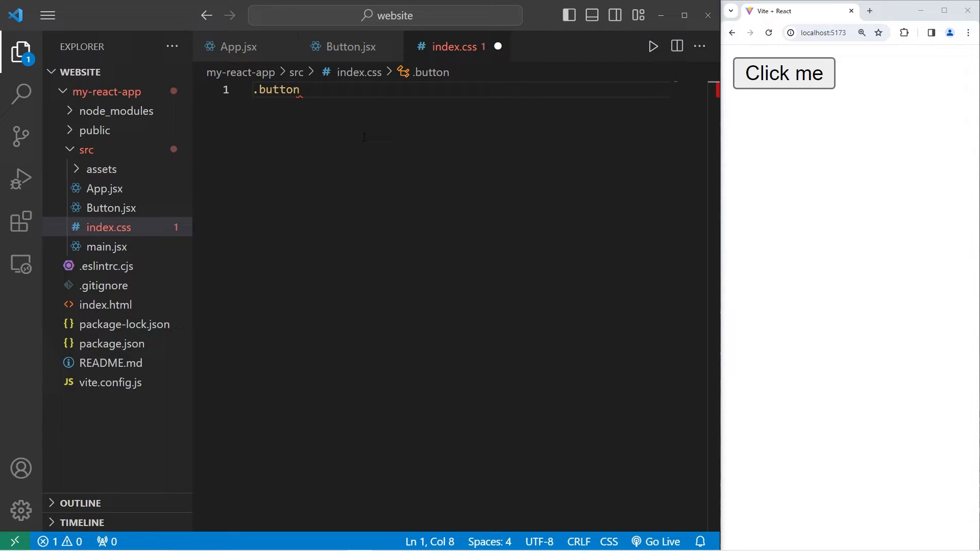
{"action": "type", "text": "{"}
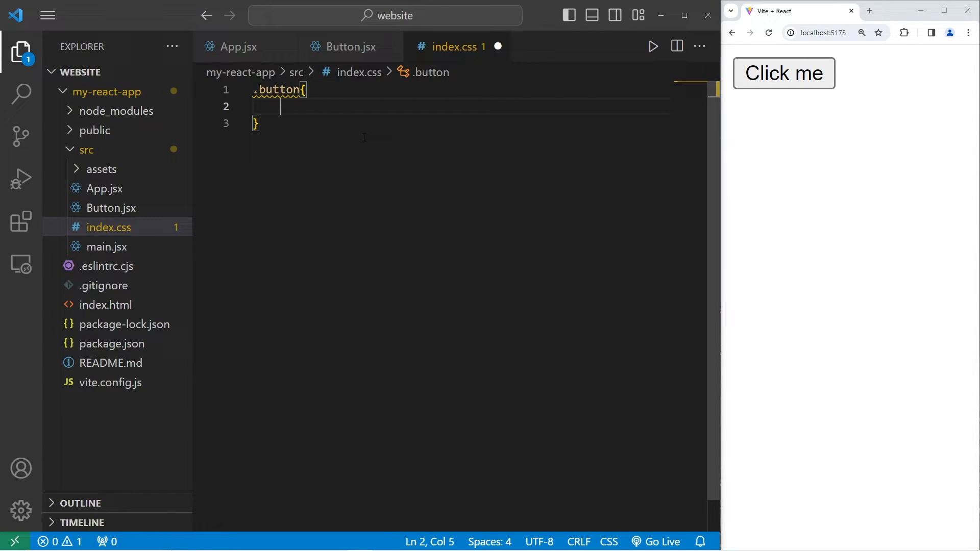
{"action": "mouse_move", "coordinate": [358, 135]}
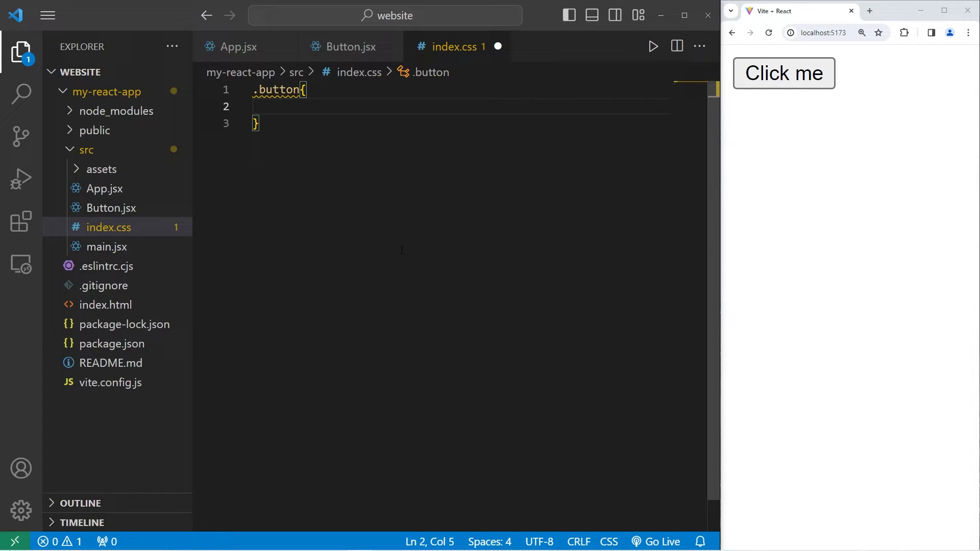
{"action": "type", "text": "background"}
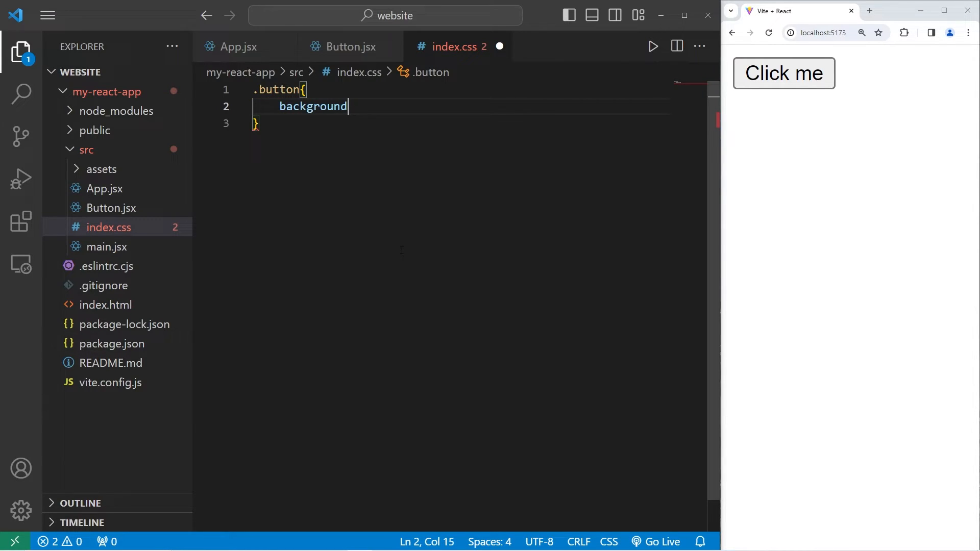
{"action": "type", "text": "-color:"}
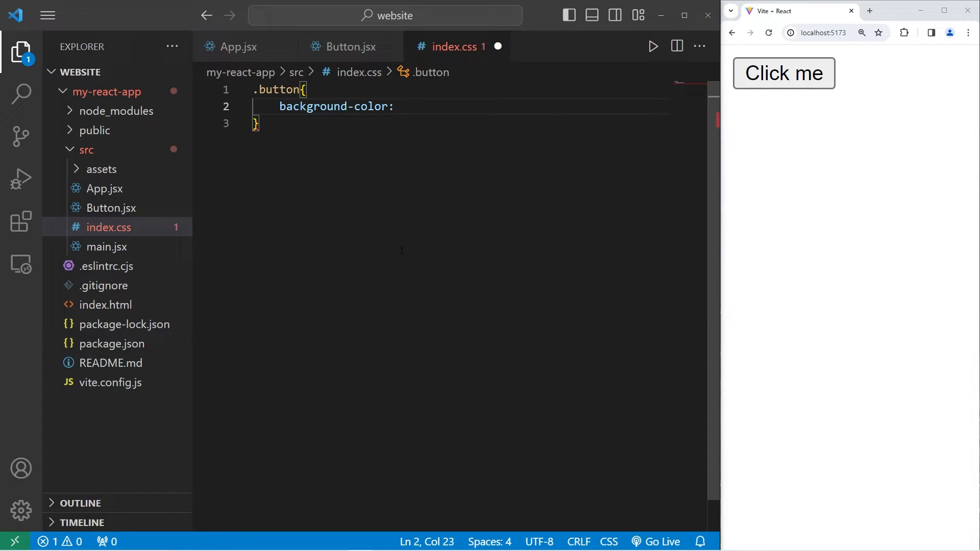
{"action": "type", "text": "hsl();"}
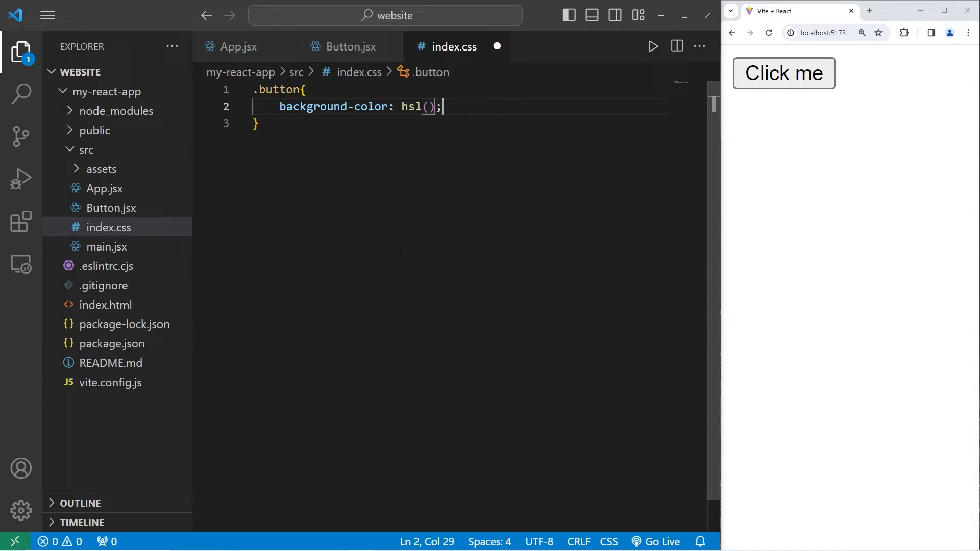
{"action": "type", "text": "2"}
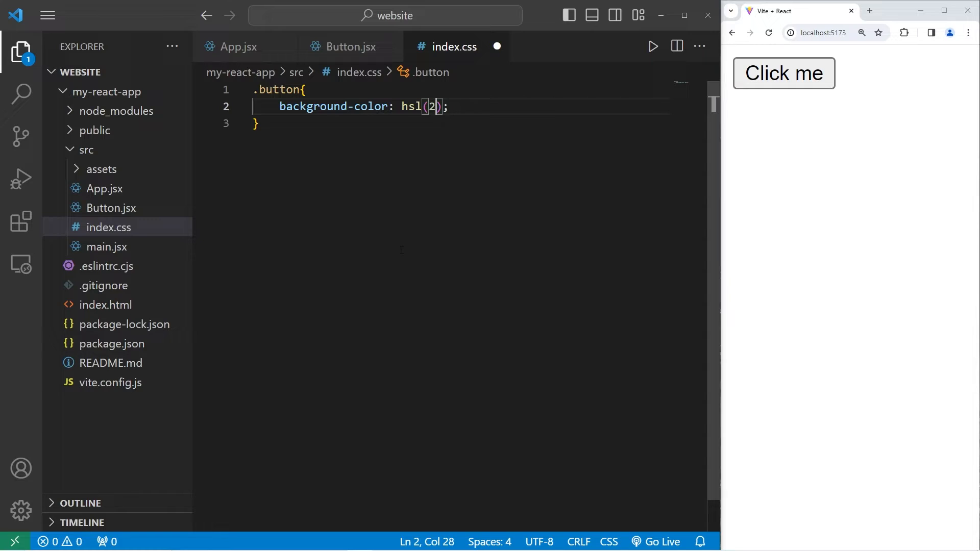
{"action": "type", "text": "00, 1"}
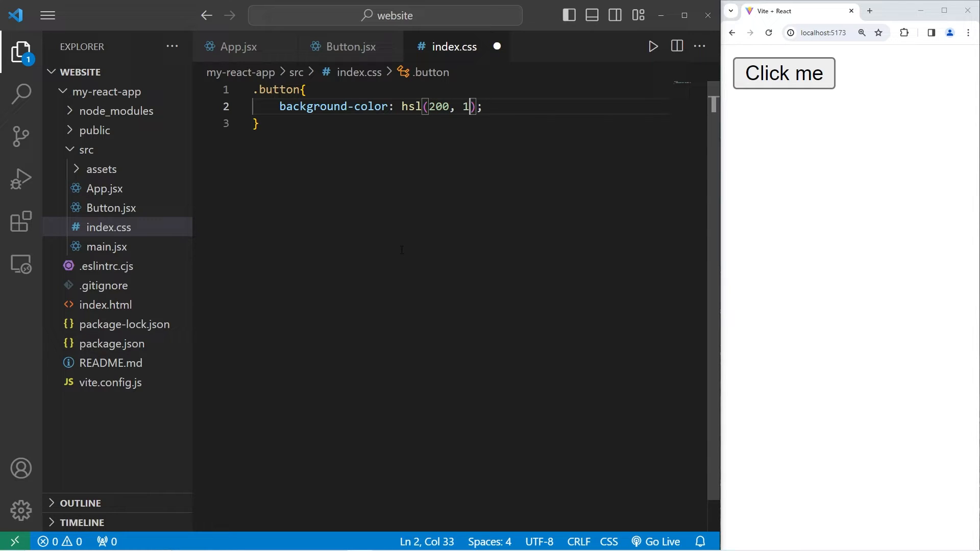
{"action": "type", "text": "00%"}
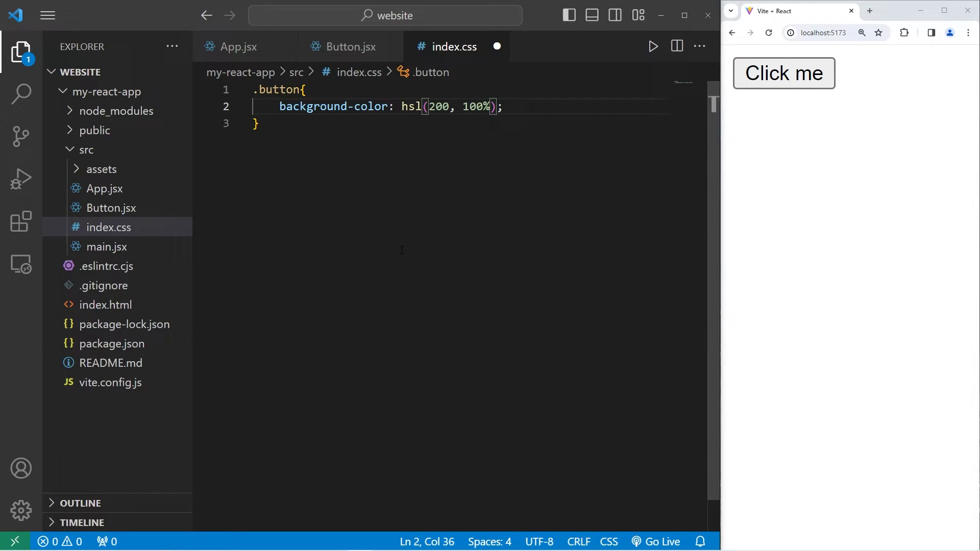
{"action": "type", "text": ", 50%"}
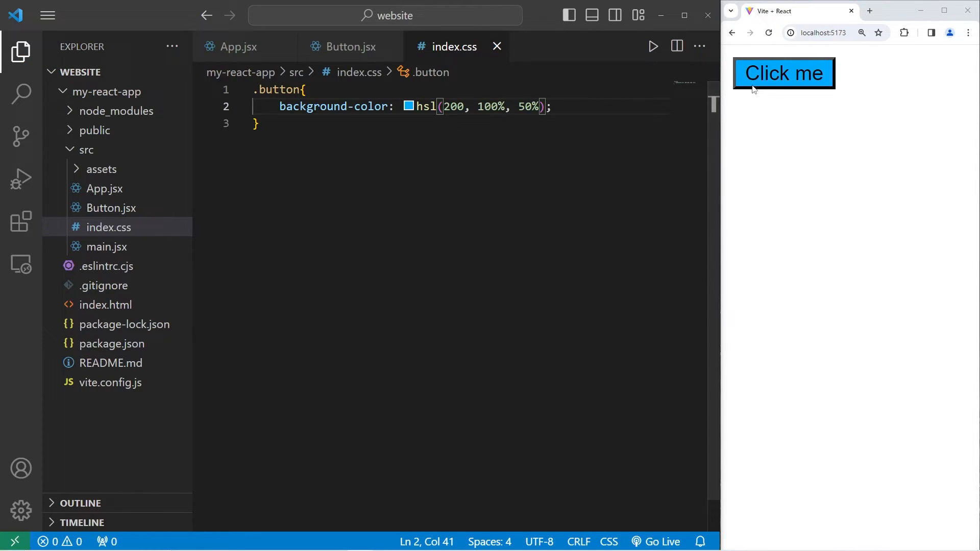
- Add color: white, padding: 10px 20px and border-radius: 5px to .button
{"action": "type", "text": "c"}
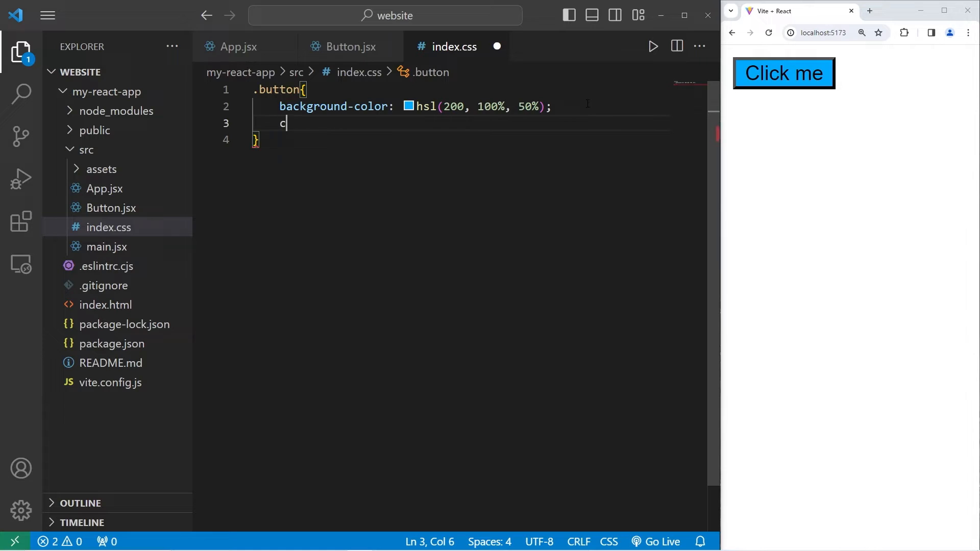
{"action": "type", "text": "olor:"}
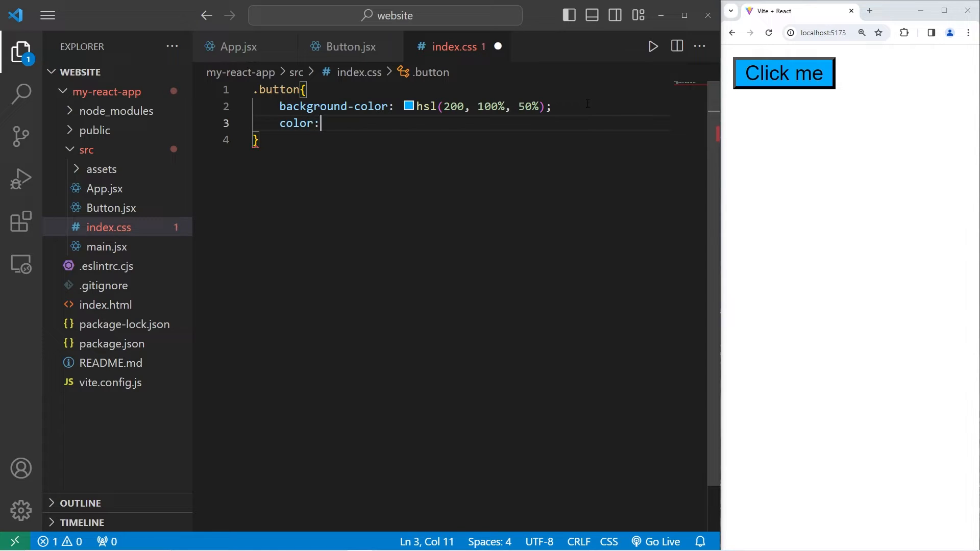
{"action": "type", "text": "white;"}
{"action": "type", "text": "padd"}
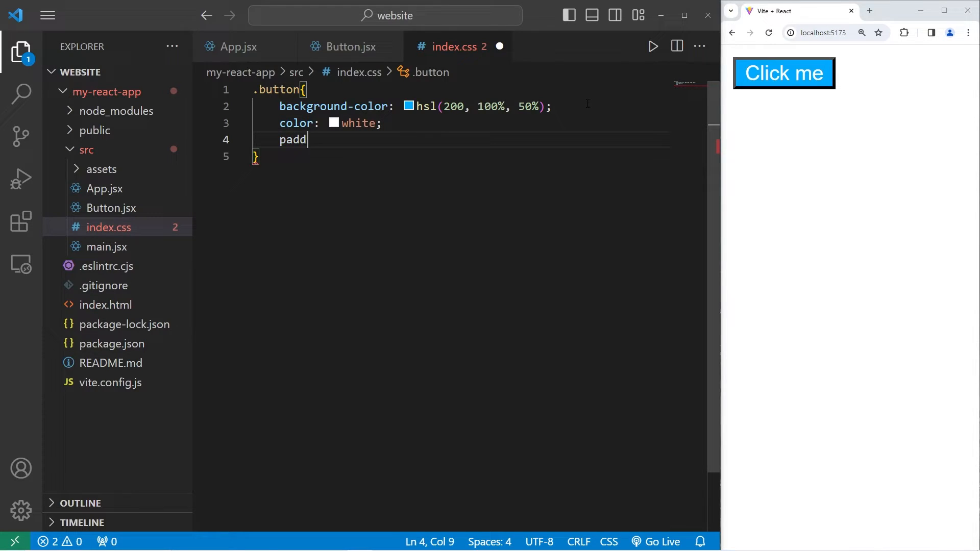
{"action": "type", "text": "ing: 1"}
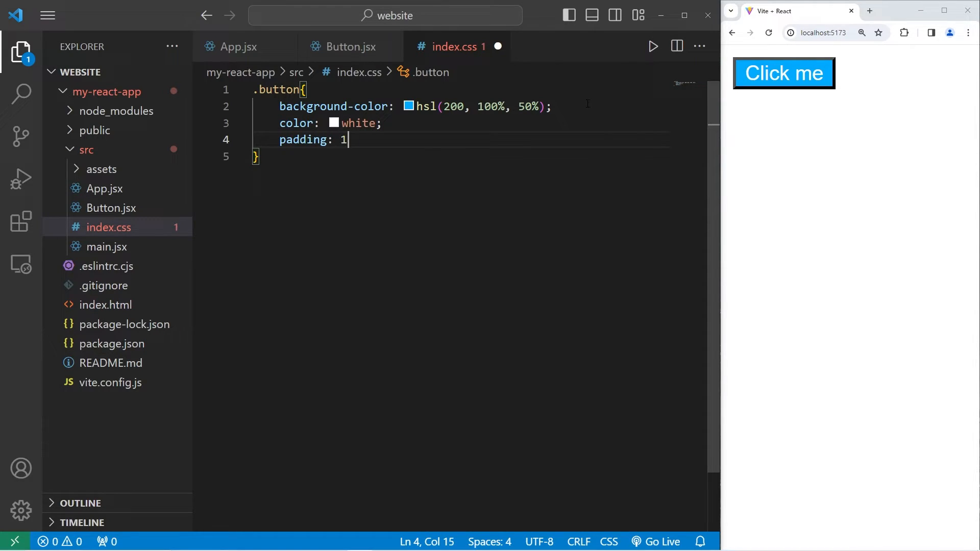
{"action": "type", "text": "0px 20px;"}
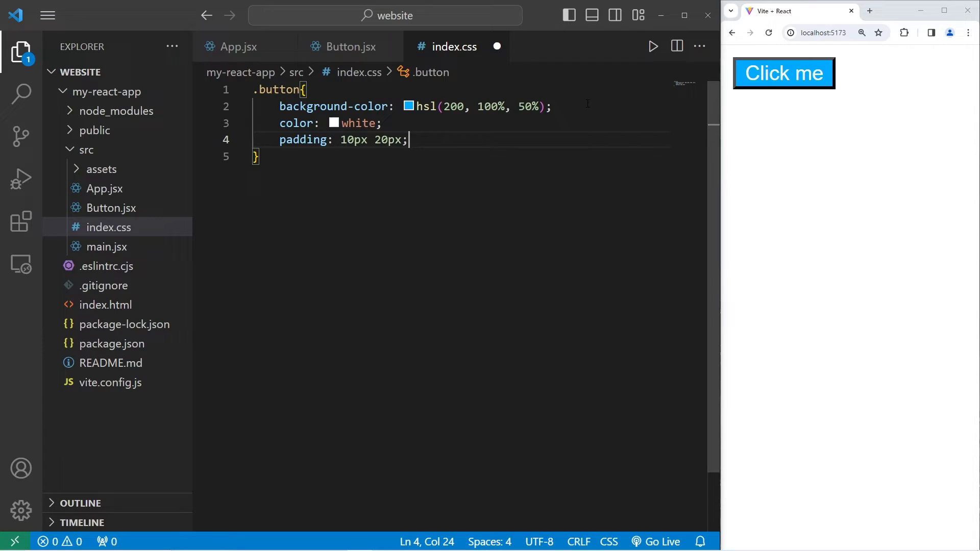
{"action": "key", "text": "Enter"}
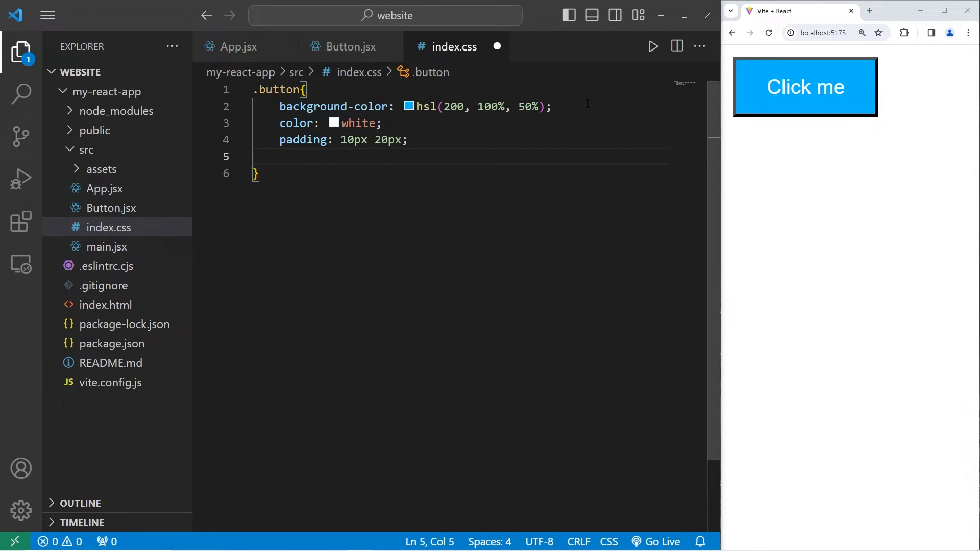
{"action": "type", "text": "border-radius"}
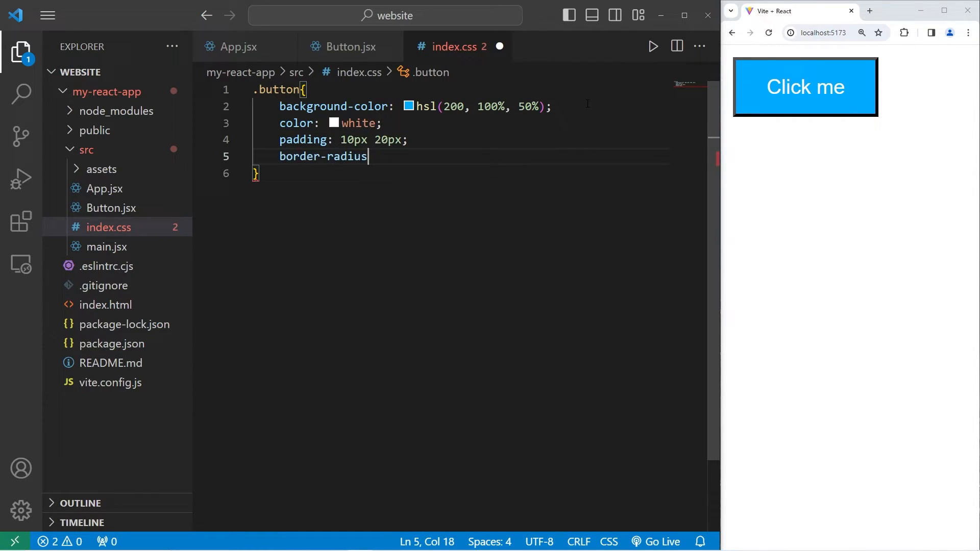
{"action": "type", "text": ": 5px"}
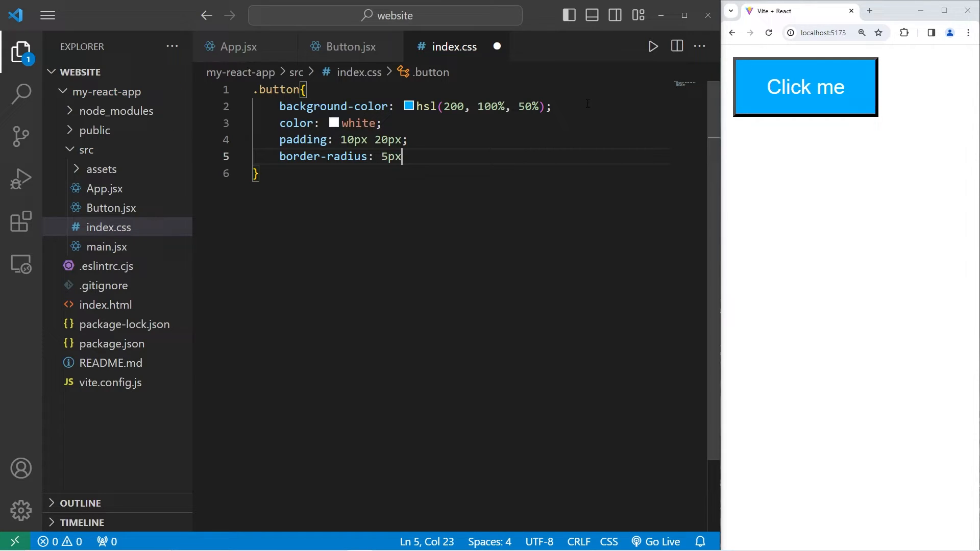
- Finish .button with border: none and cursor: pointer
{"action": "key", "text": "Enter"}
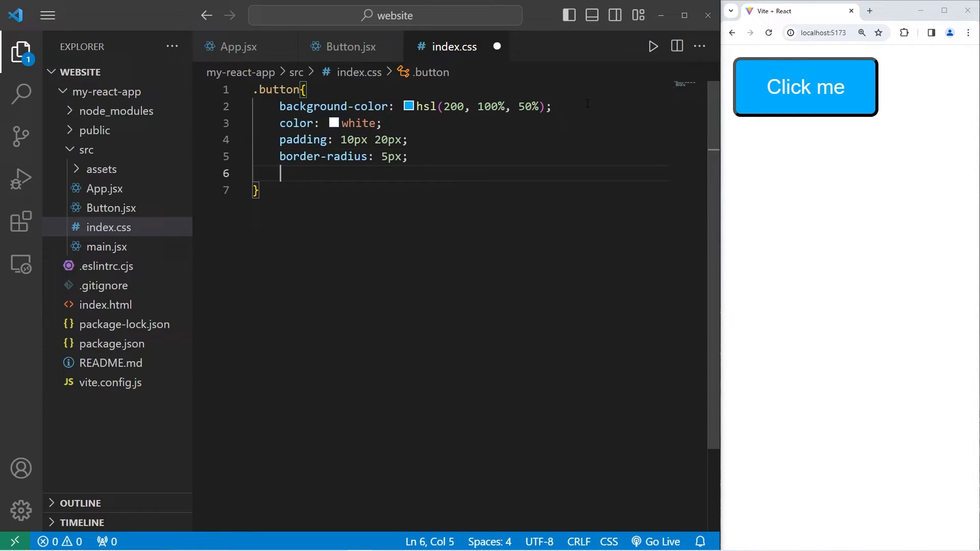
{"action": "type", "text": "border: n"}
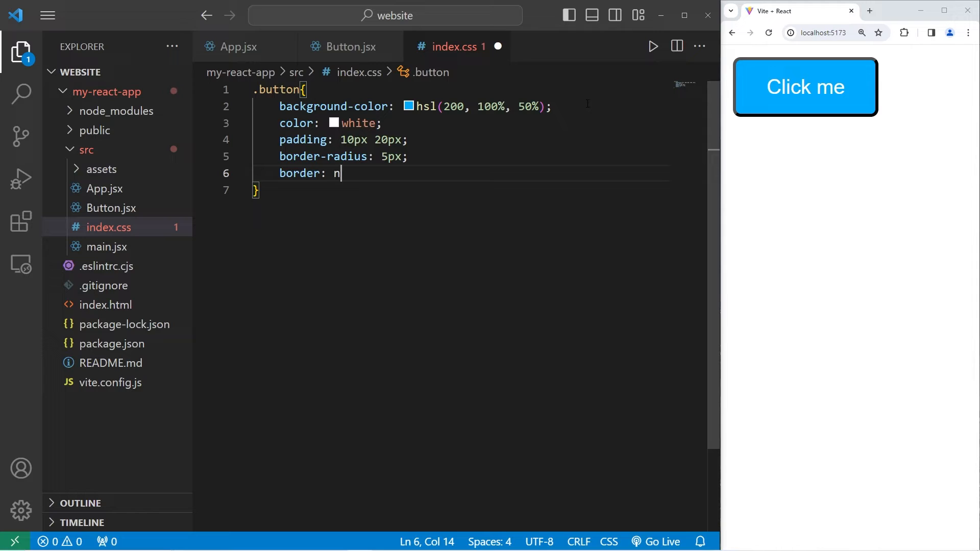
{"action": "type", "text": "one;"}
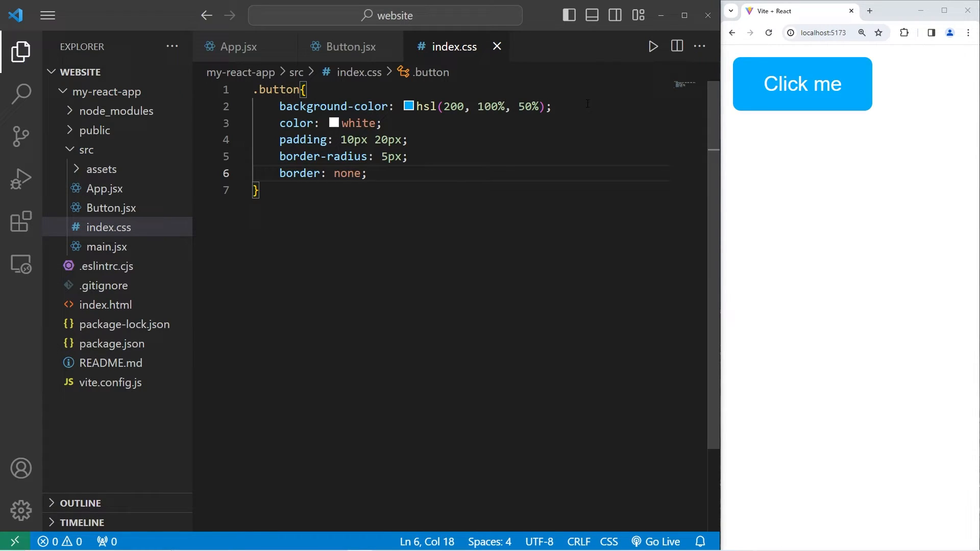
{"action": "type", "text": "cursor"}
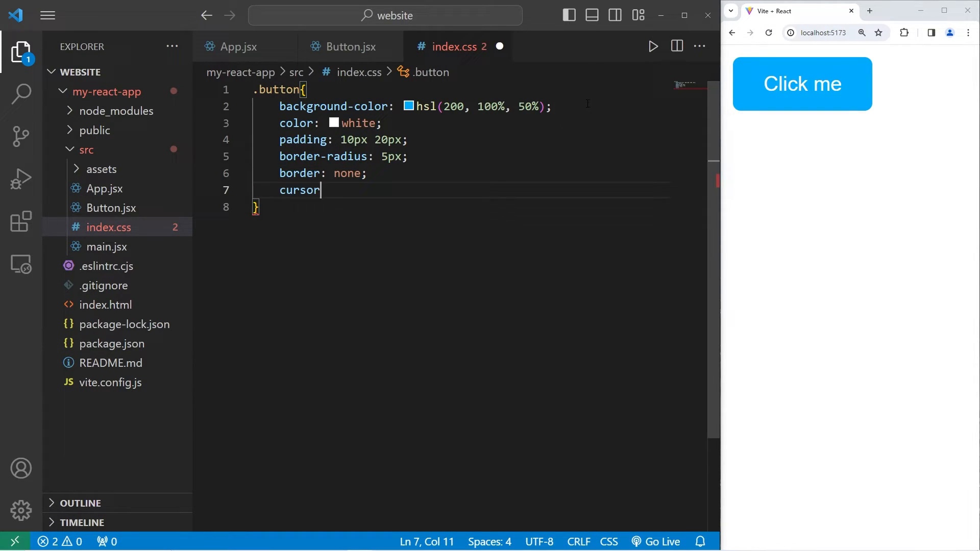
{"action": "type", "text": ": pointer"}
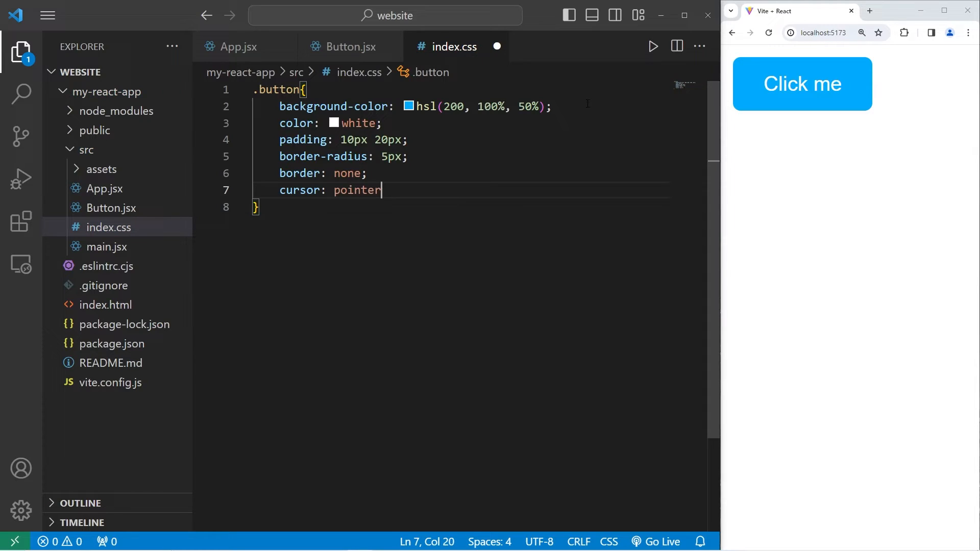
{"action": "type", "text": ";"}
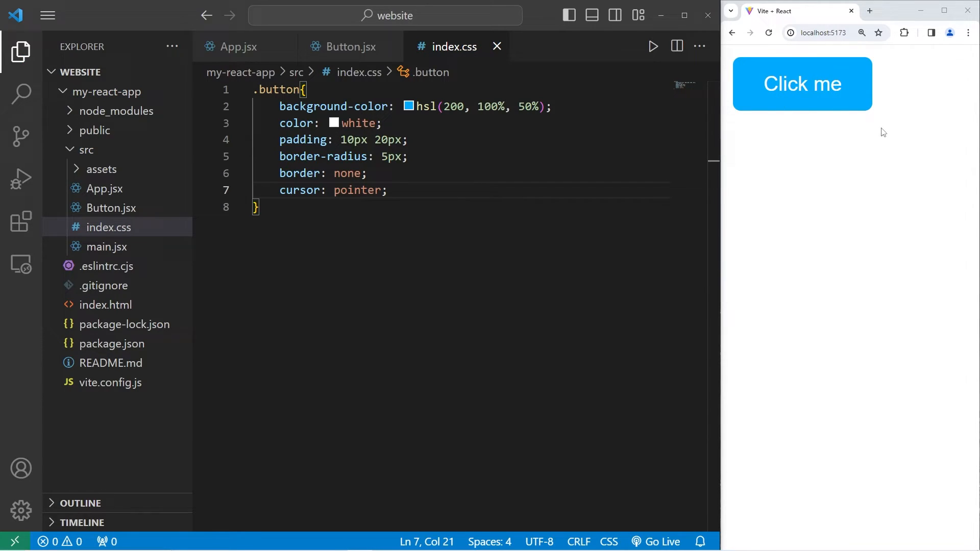
{"action": "mouse_move", "coordinate": [849, 135]}
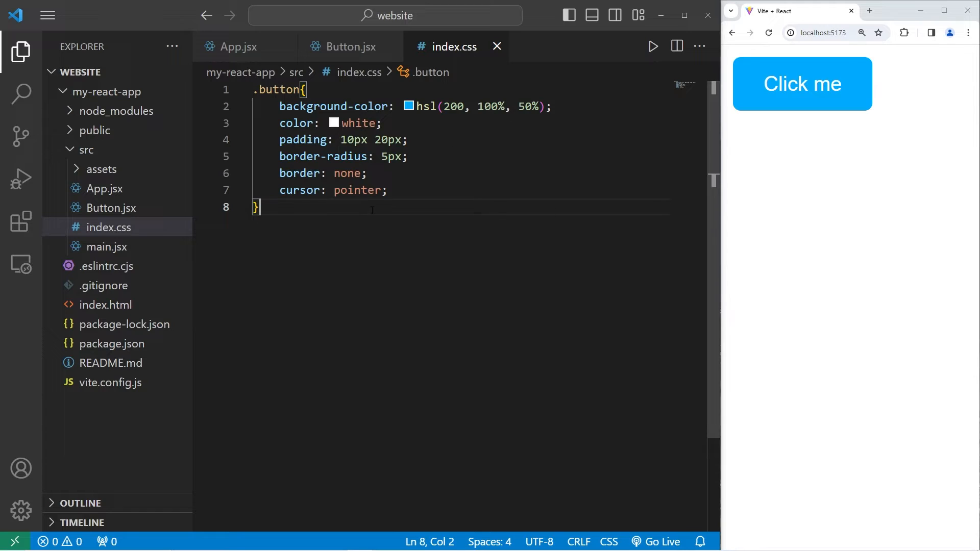
{"action": "mouse_move", "coordinate": [100, 231]}
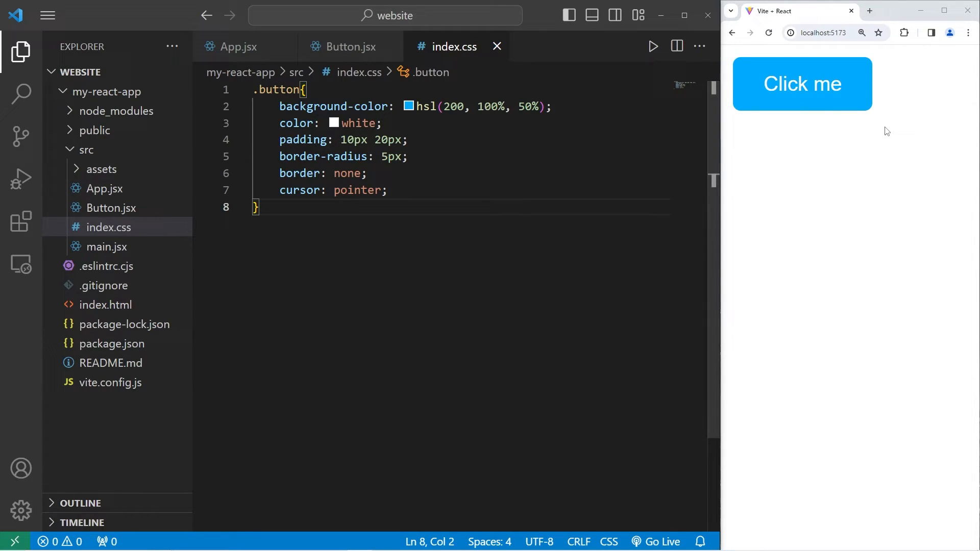
{"action": "double_click", "coordinate": [279, 90]}
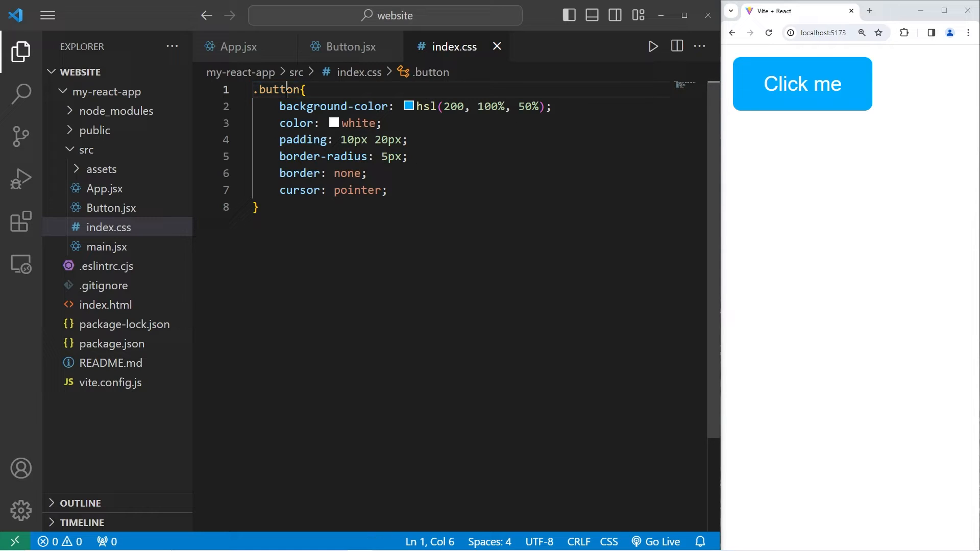
{"action": "double_click", "coordinate": [280, 90]}
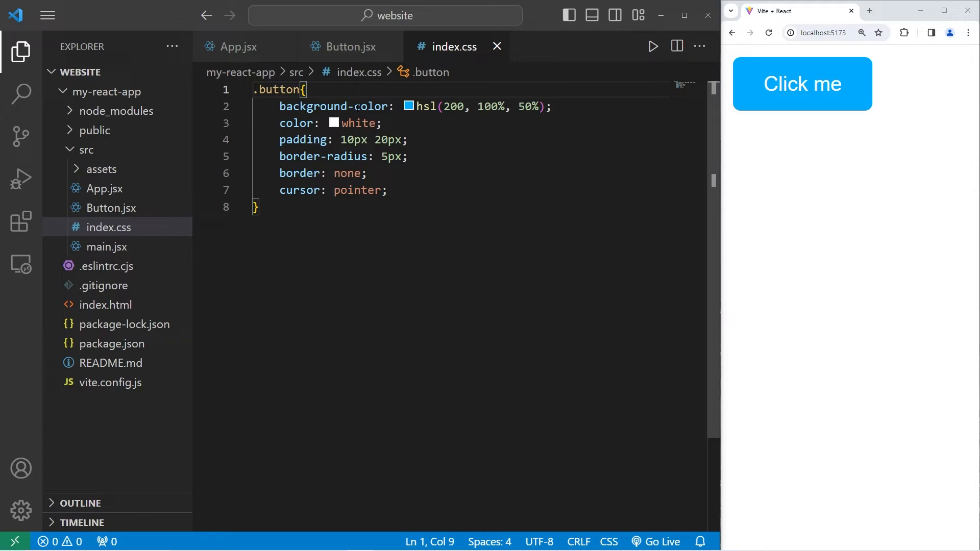
{"action": "double_click", "coordinate": [279, 90]}
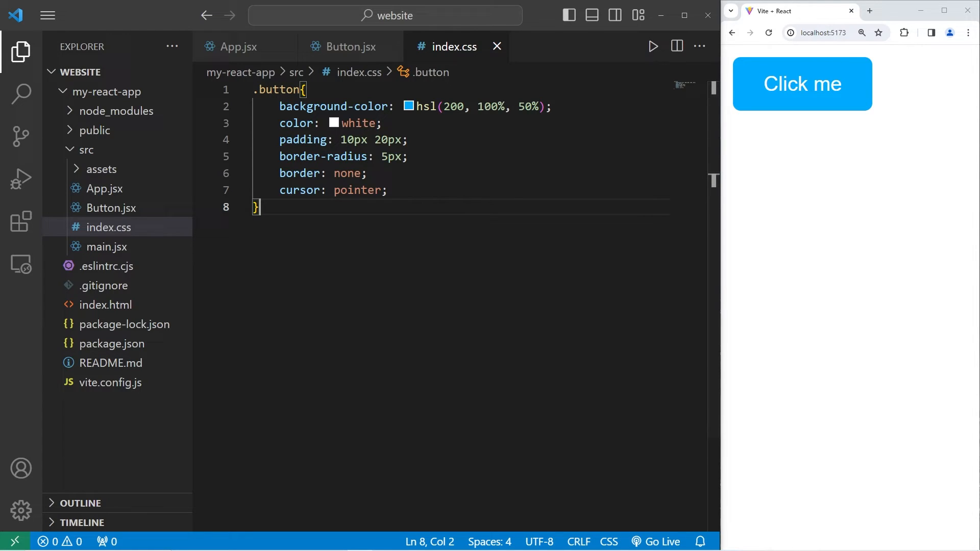
{"action": "mouse_move", "coordinate": [829, 194]}
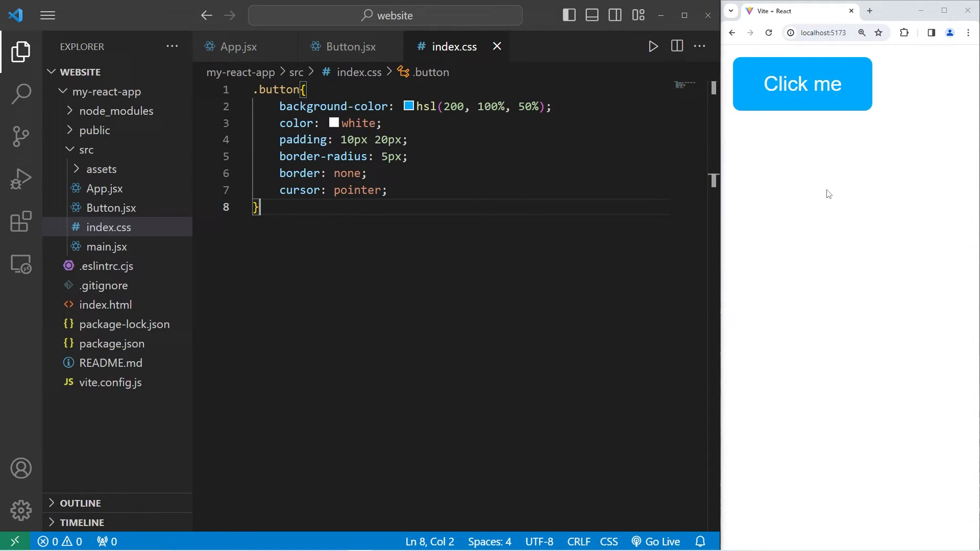
- Delete all styles from index.css and return to App.jsx
{"action": "key", "text": "ctrl+a"}
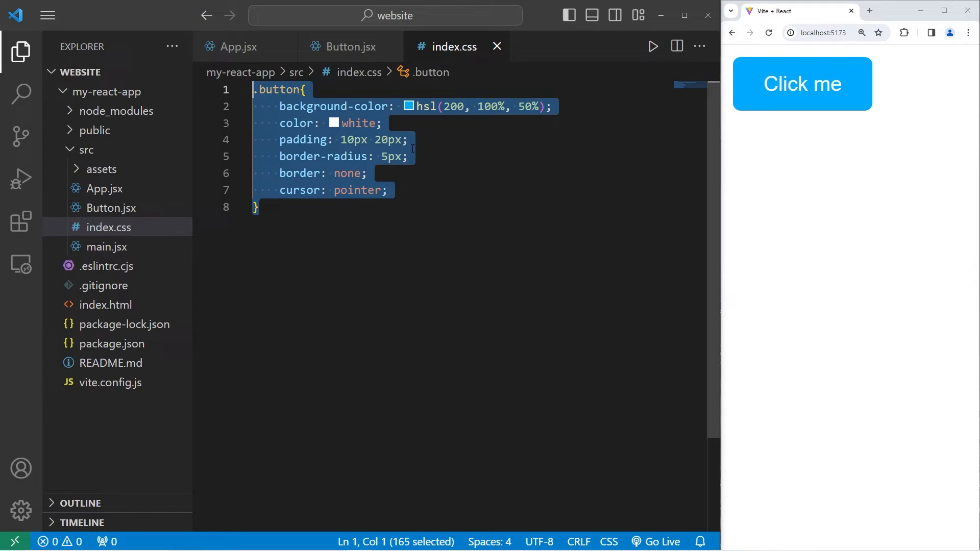
{"action": "key", "text": "Delete"}
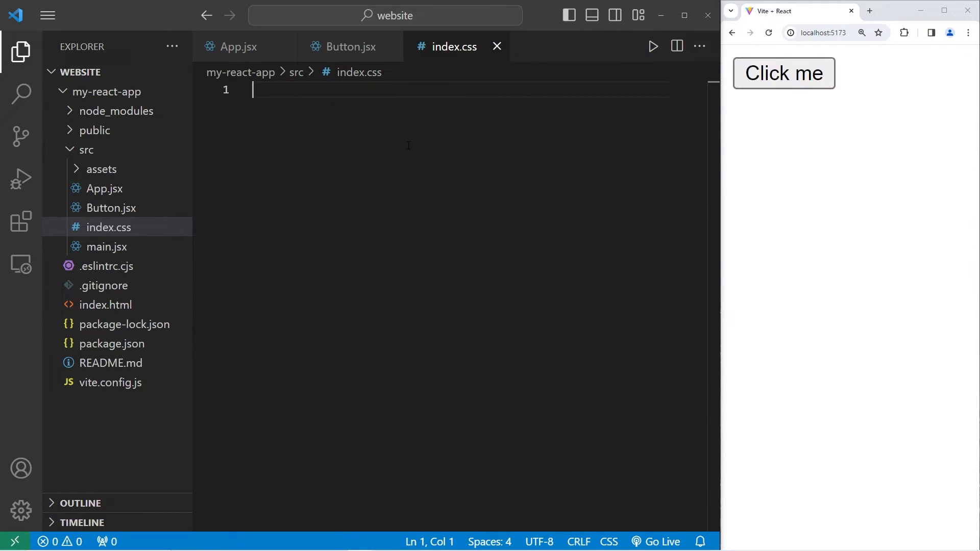
{"action": "left_click", "coordinate": [237, 47]}
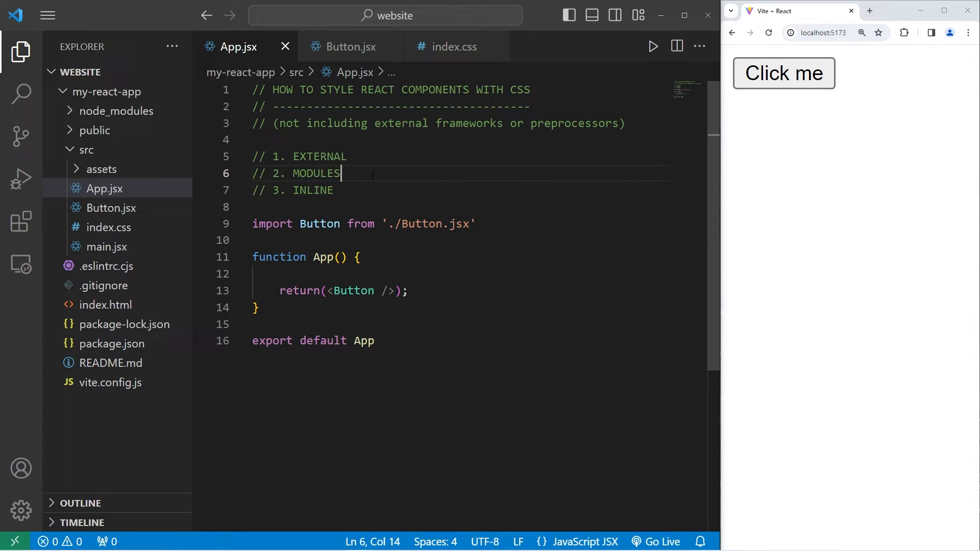
{"action": "mouse_move", "coordinate": [146, 151]}
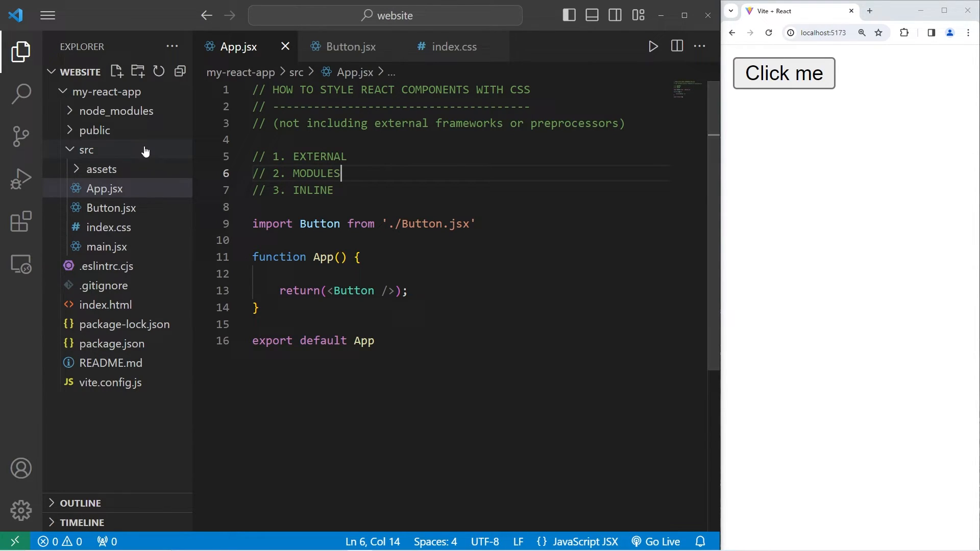
- Create a new Button folder under src
{"action": "right_click", "coordinate": [87, 149]}
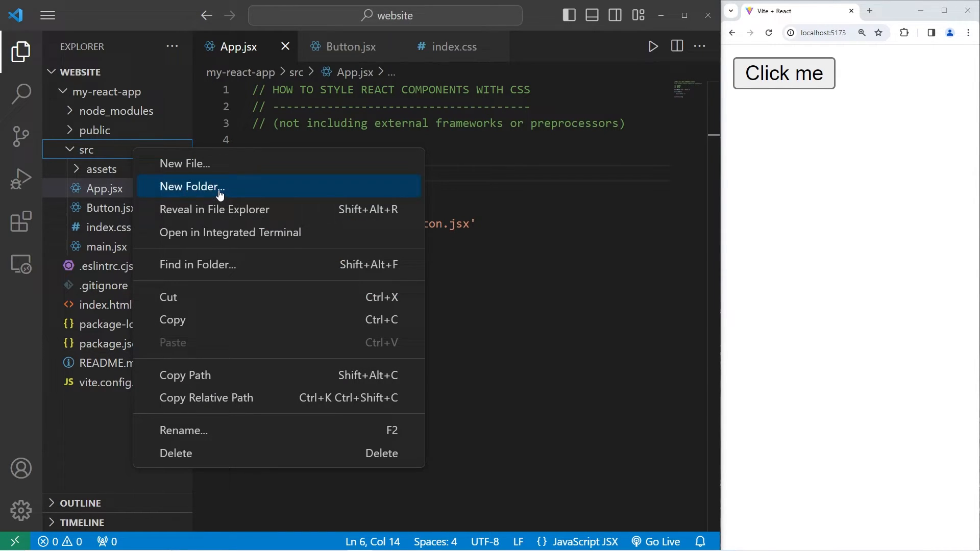
{"action": "left_click", "coordinate": [188, 186]}
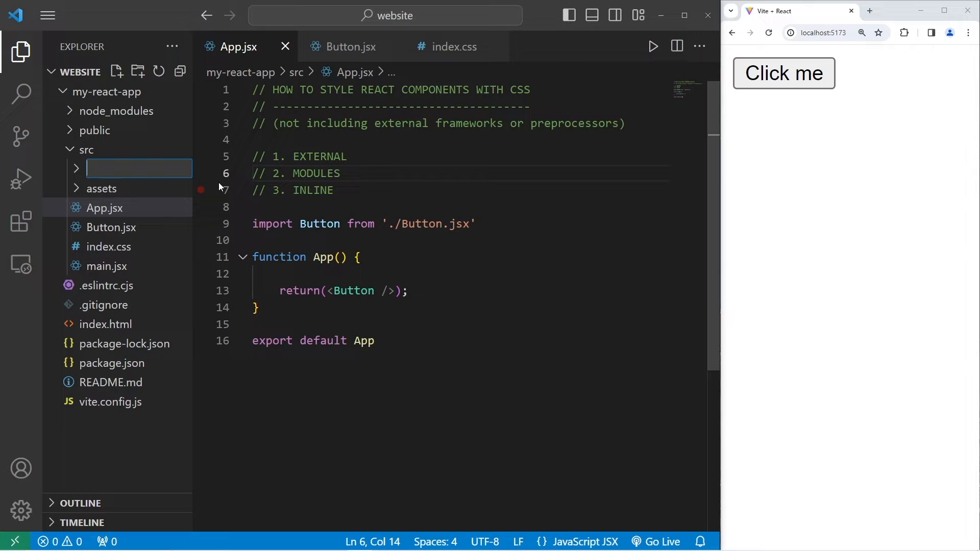
{"action": "type", "text": "Button"}
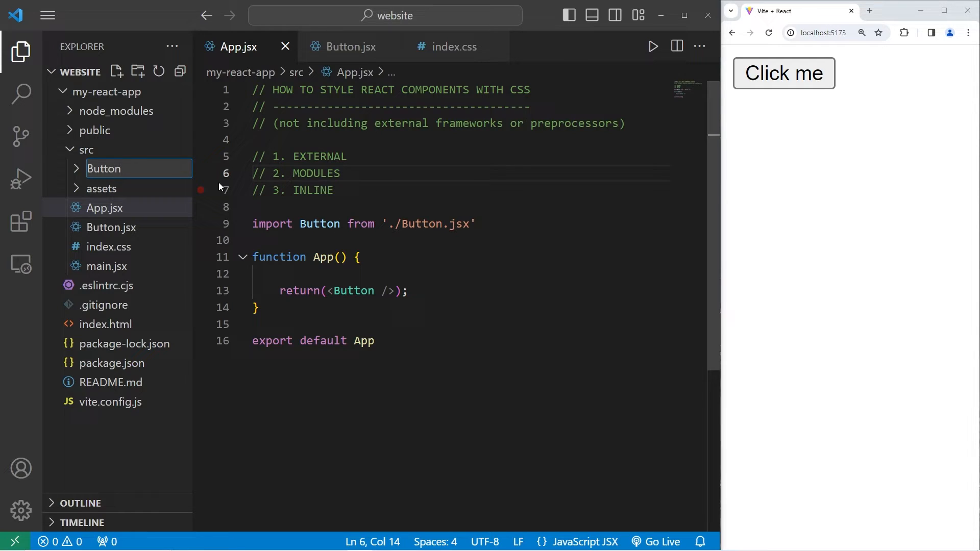
{"action": "left_click", "coordinate": [104, 188]}
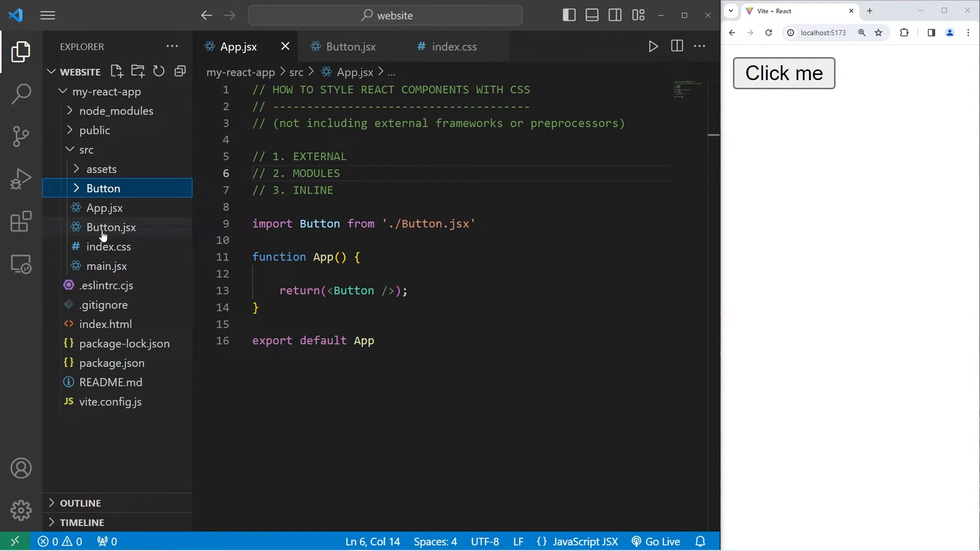
- Move Button.jsx into the Button folder, updating App.jsx's import to './Button/Button.jsx'
{"action": "left_click_drag", "start_coordinate": [110, 227], "coordinate": [102, 188]}
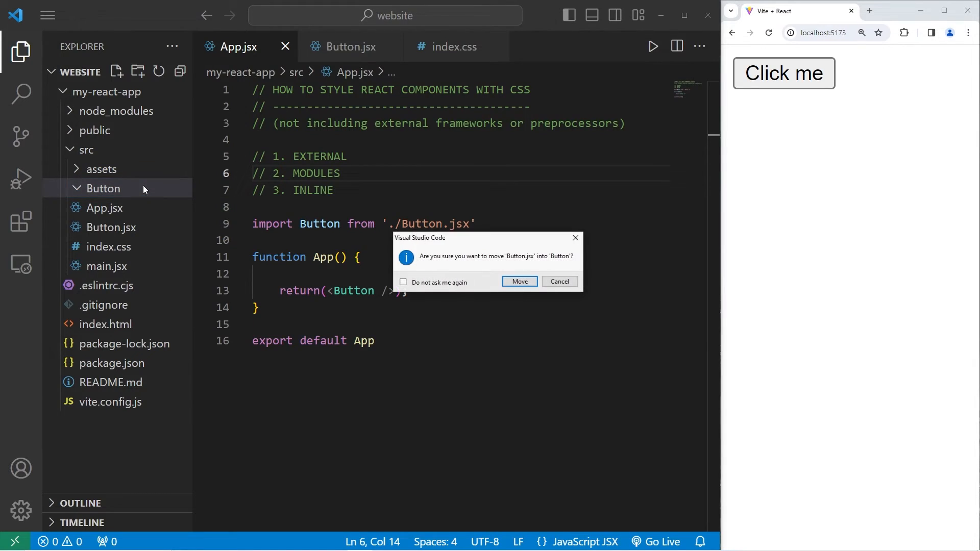
{"action": "left_click", "coordinate": [519, 281]}
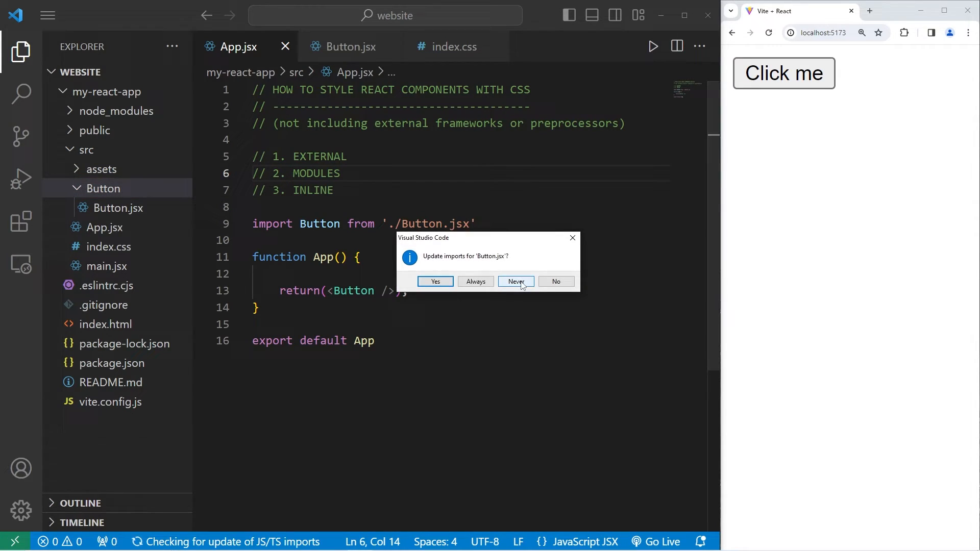
{"action": "mouse_move", "coordinate": [436, 283]}
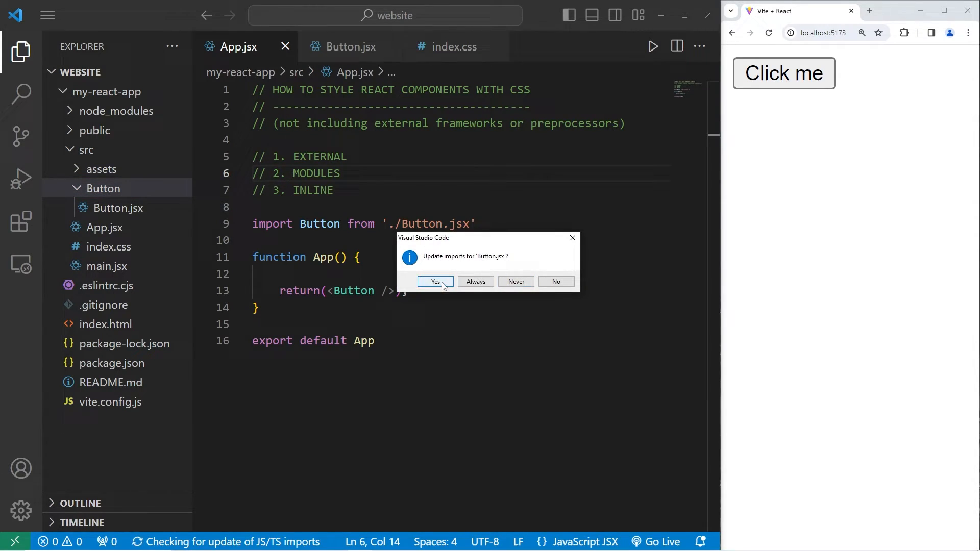
{"action": "left_click", "coordinate": [434, 282]}
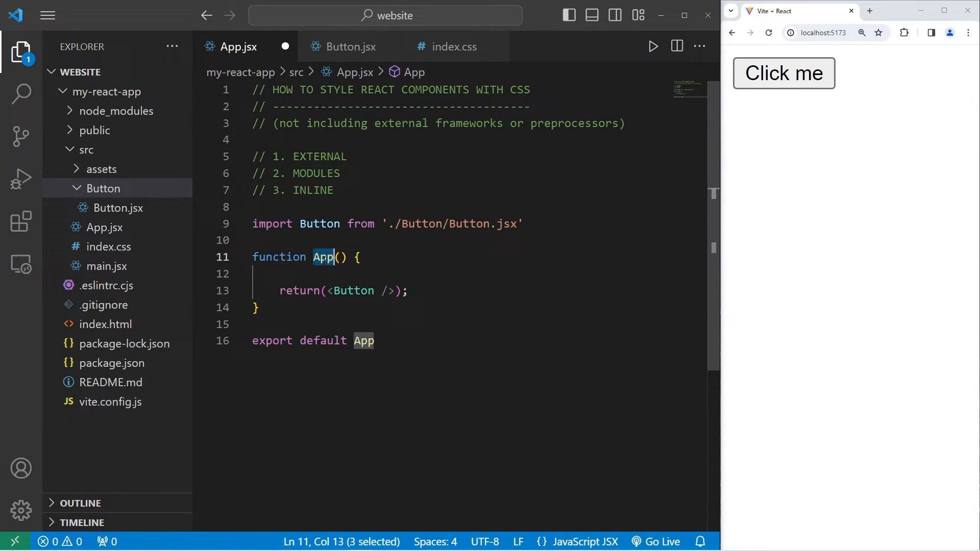
{"action": "double_click", "coordinate": [471, 223]}
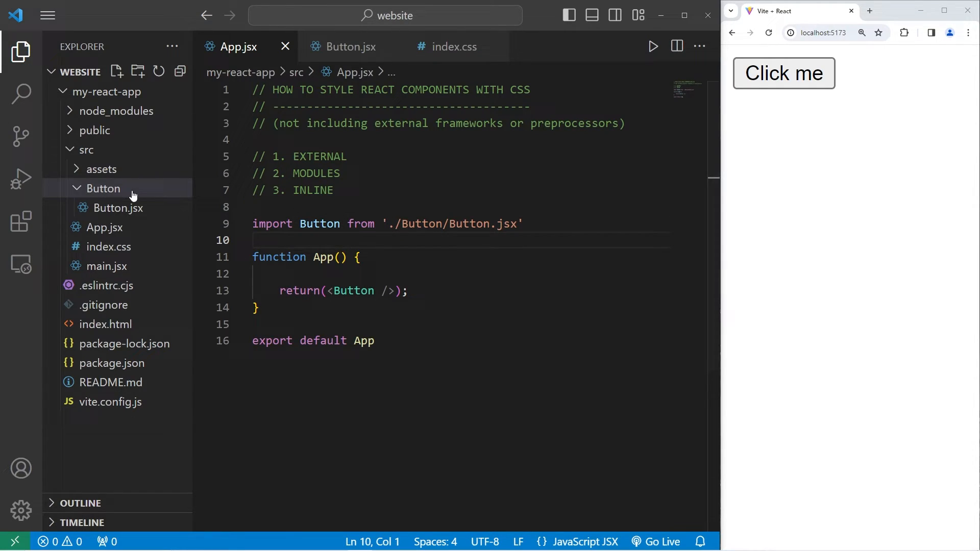
- Create Button.module.css in the Button folder and open it for the .button rule
{"action": "left_click", "coordinate": [116, 71]}
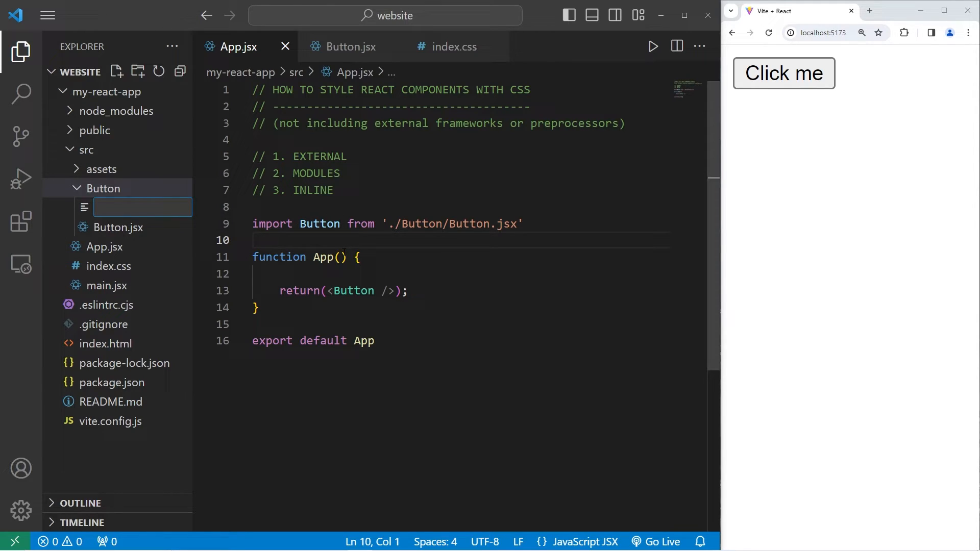
{"action": "type", "text": "Button.modu"}
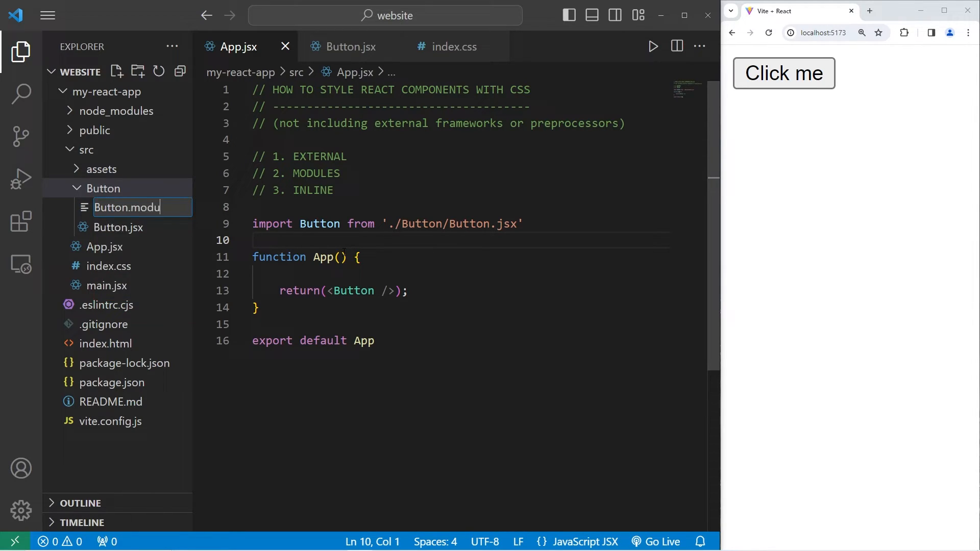
{"action": "type", "text": "le.css"}
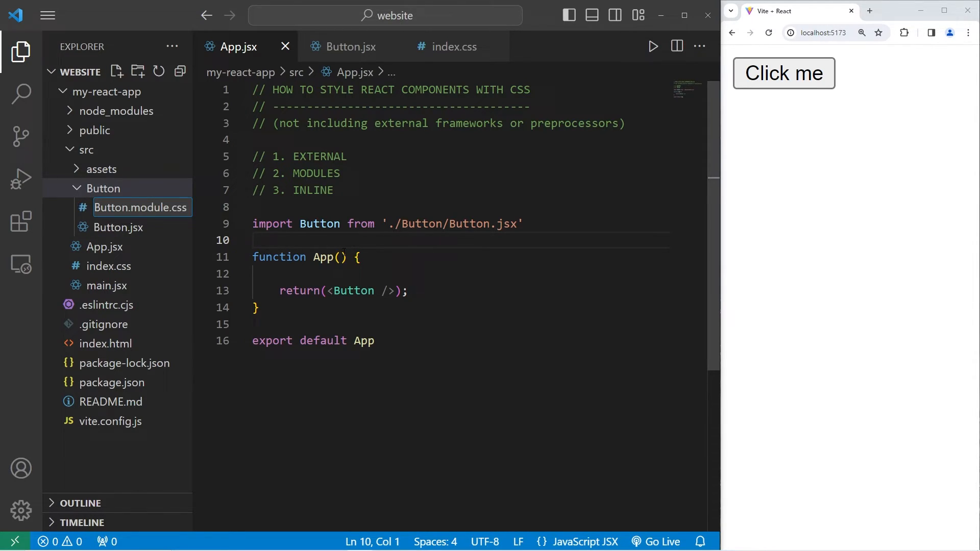
{"action": "double_click", "coordinate": [141, 208]}
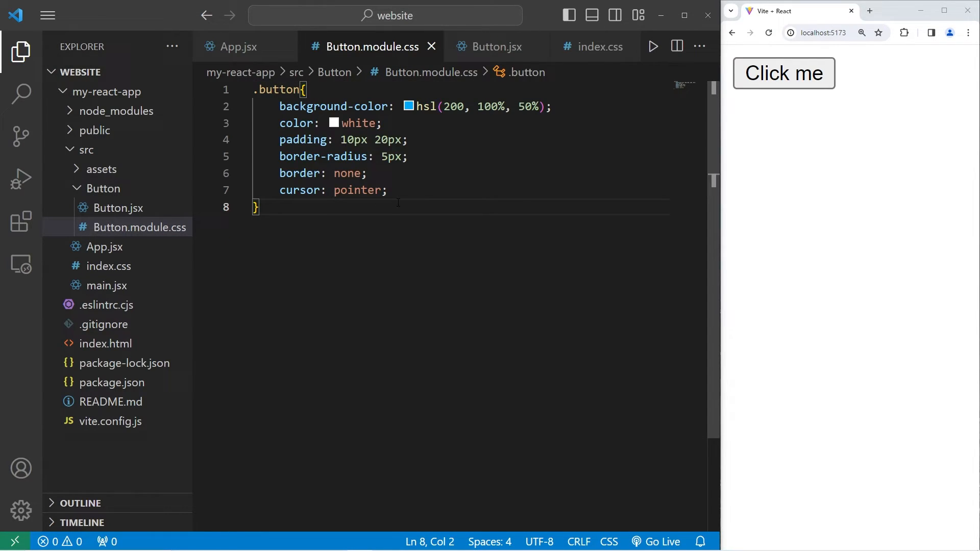
- Add import styles from './Button.module.css' in Button.jsx
{"action": "left_click", "coordinate": [493, 46]}
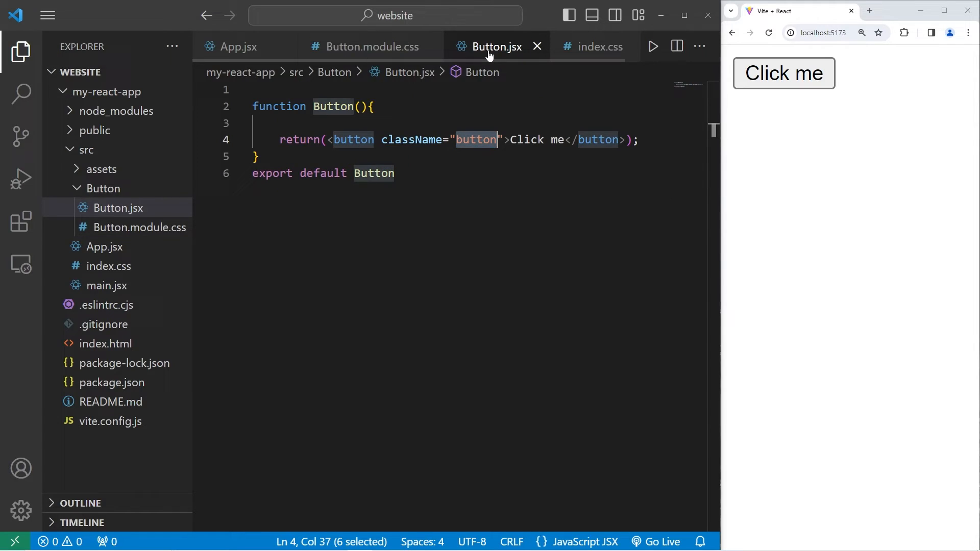
{"action": "left_click", "coordinate": [372, 47]}
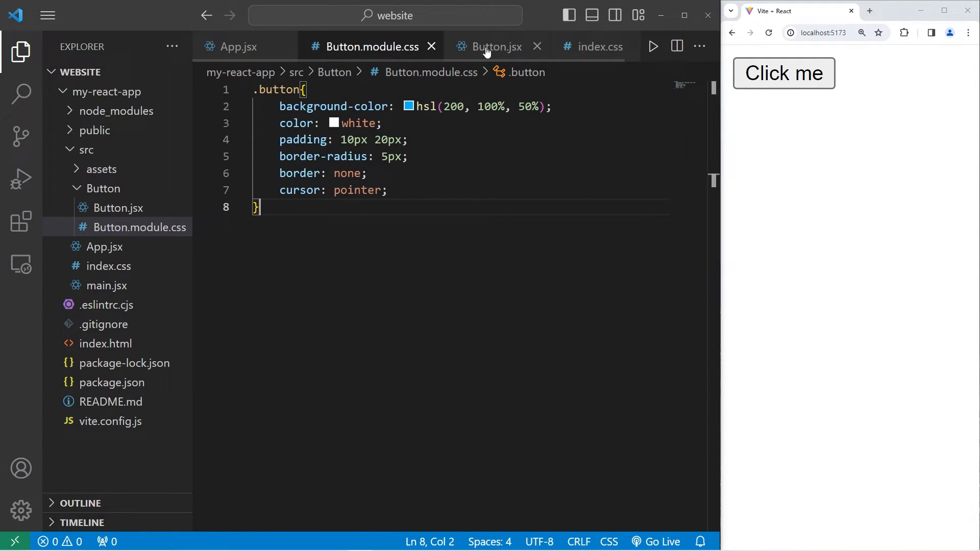
{"action": "left_click", "coordinate": [497, 46]}
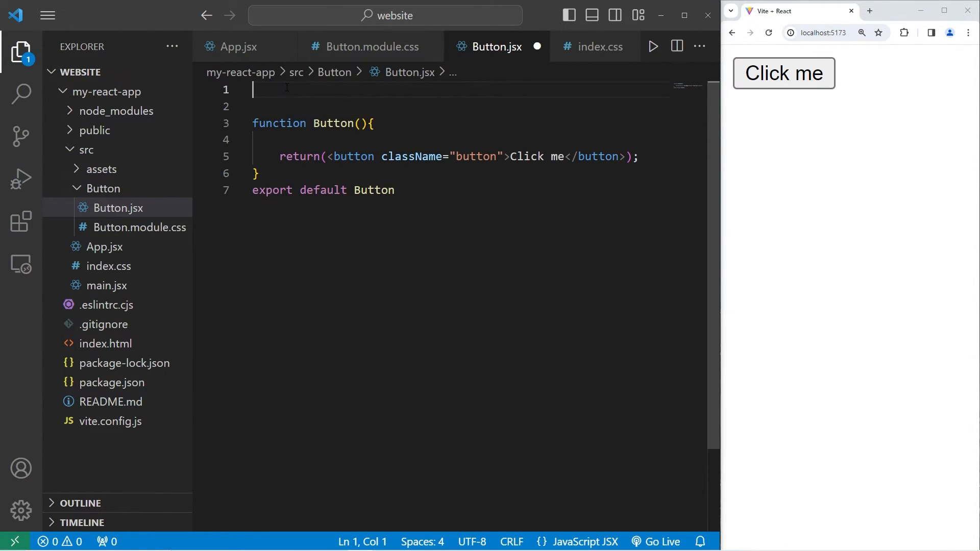
{"action": "type", "text": "import styles"}
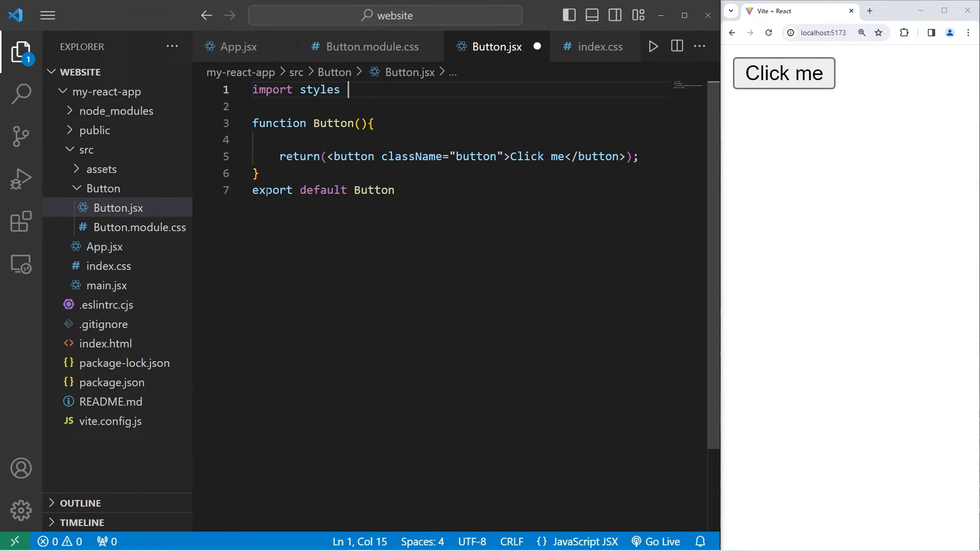
{"action": "type", "text": "from './"}
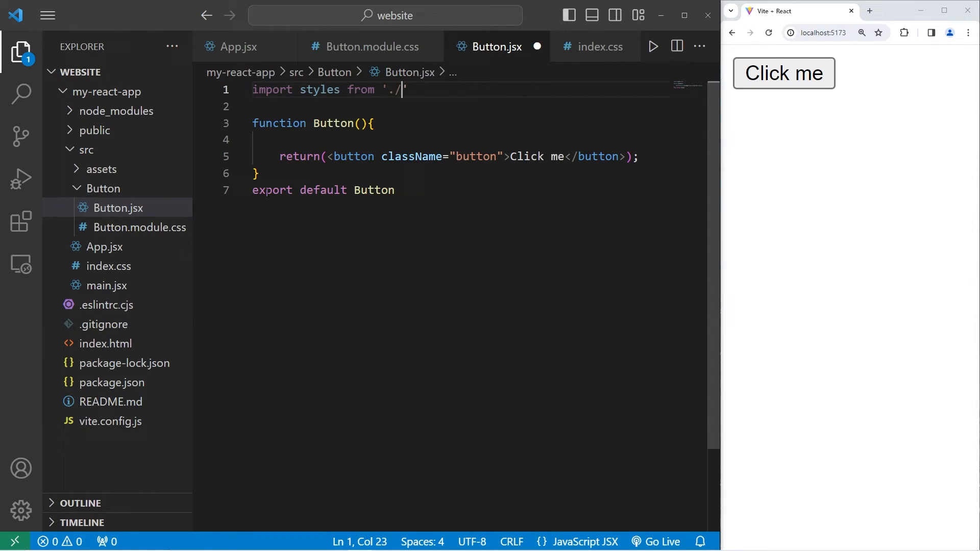
{"action": "type", "text": "Button"}
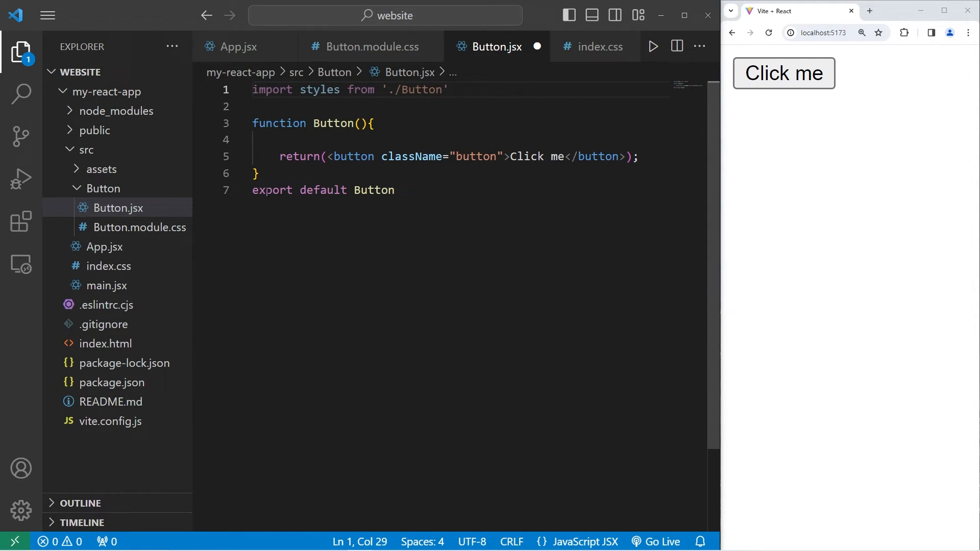
{"action": "type", "text": ".module.css"}
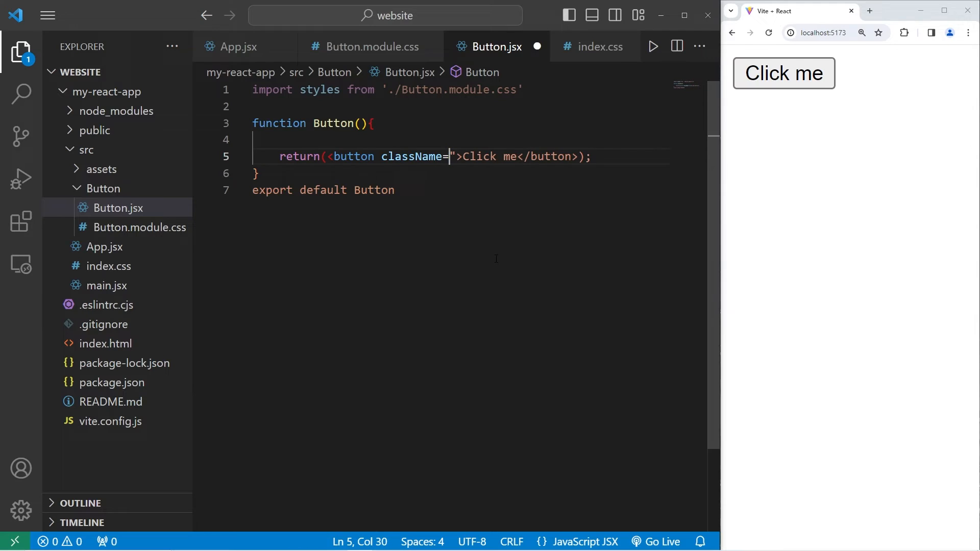
- Set the button's className to {styles.button} so the preview turns blue
{"action": "type", "text": "{}"}
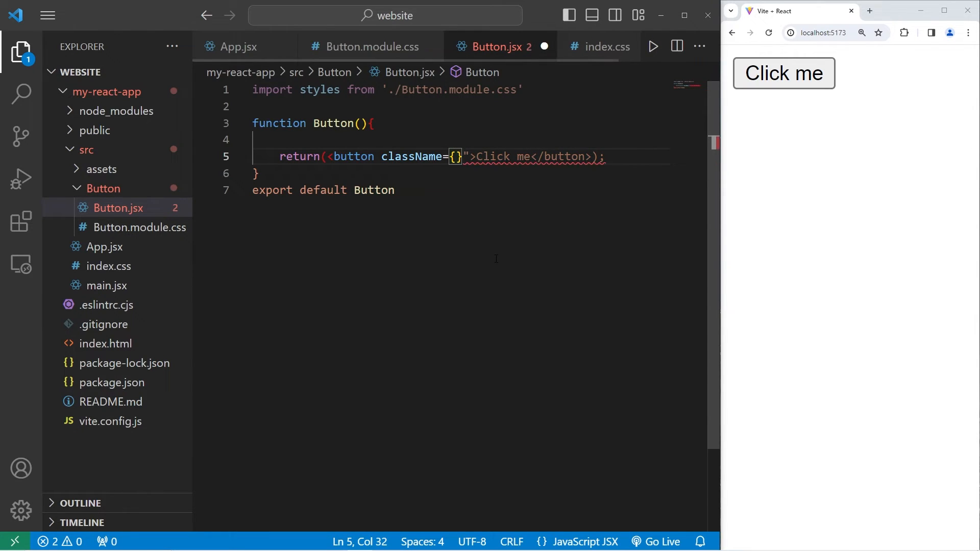
{"action": "double_click", "coordinate": [319, 90]}
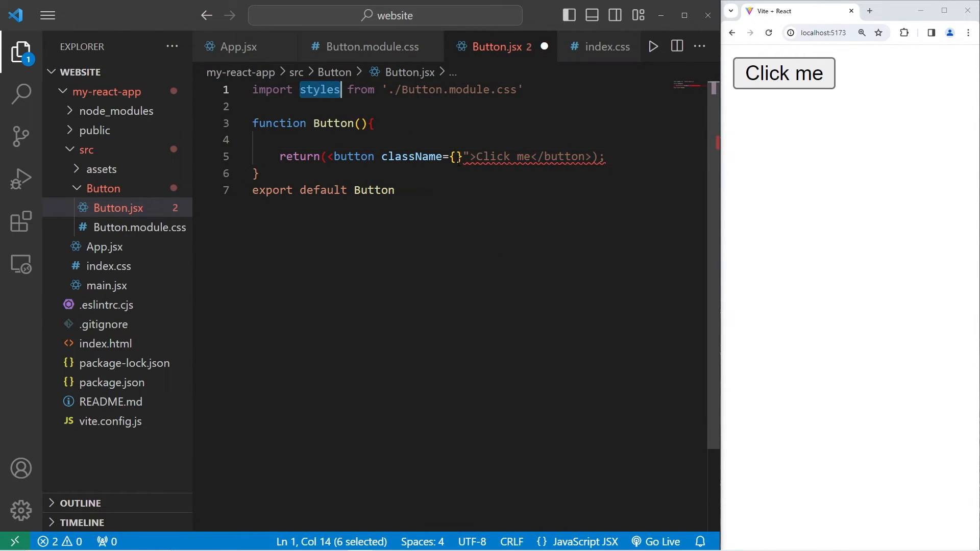
{"action": "left_click", "coordinate": [455, 157]}
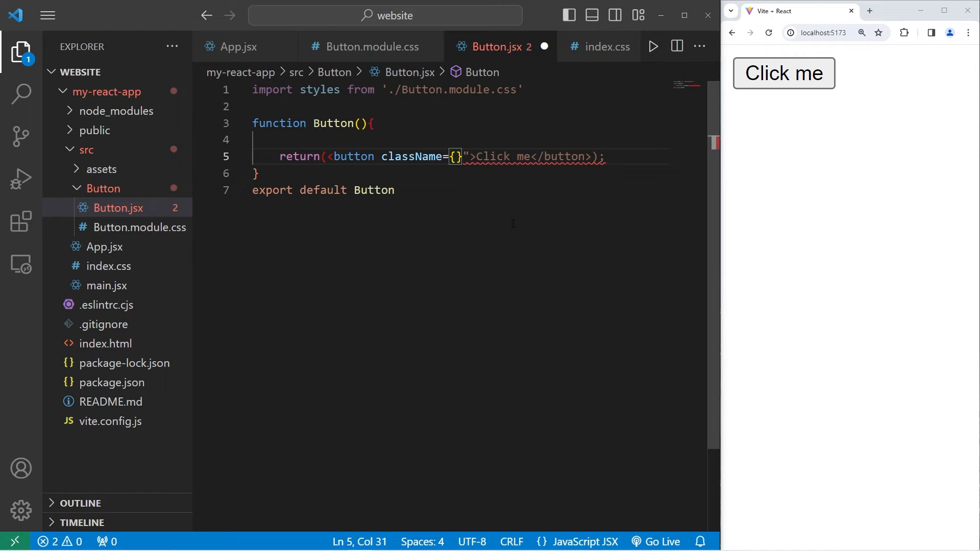
{"action": "type", "text": "styles"}
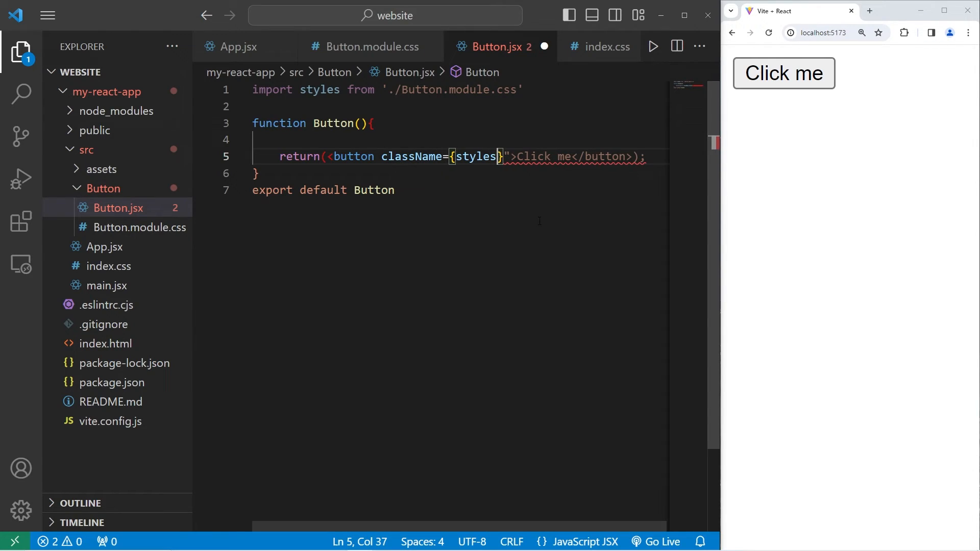
{"action": "type", "text": "."}
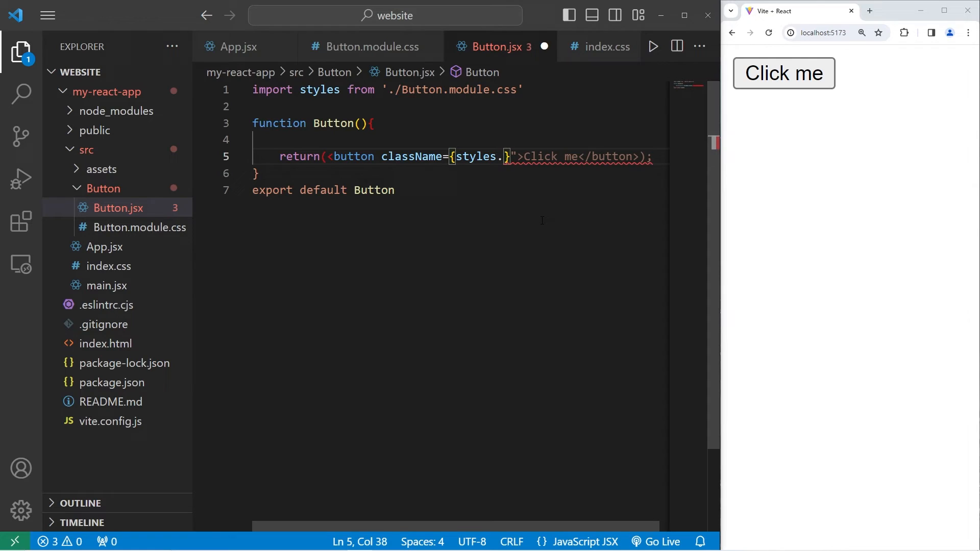
{"action": "type", "text": "button"}
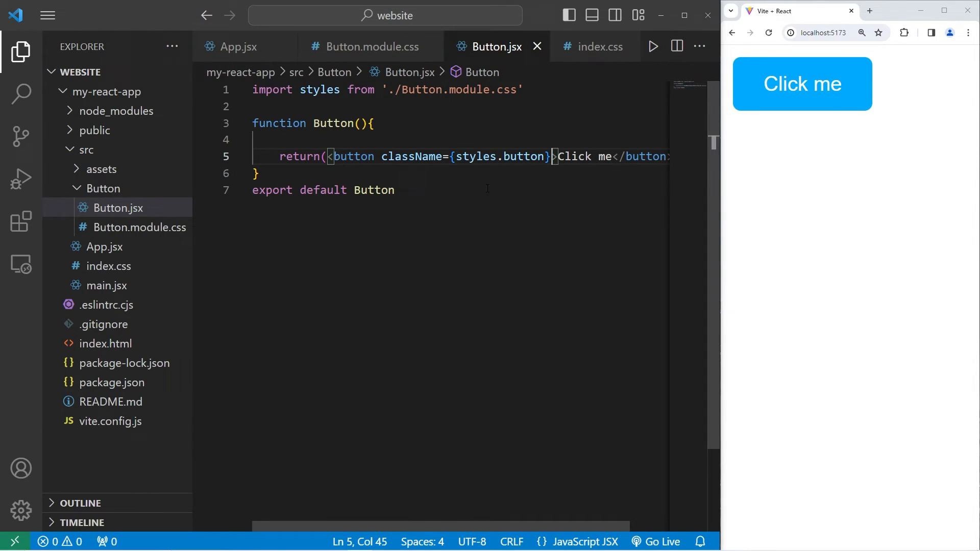
{"action": "mouse_move", "coordinate": [163, 231]}
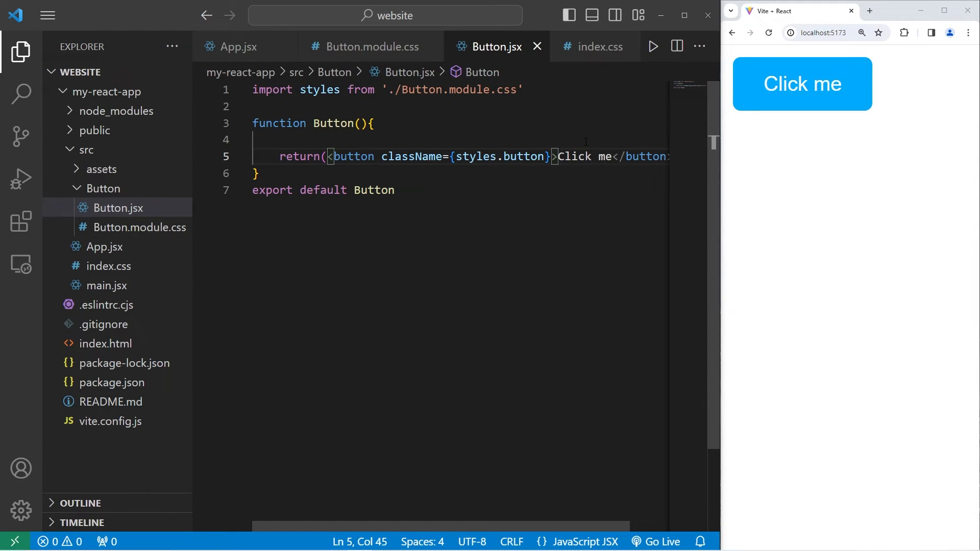
{"action": "mouse_move", "coordinate": [818, 106]}
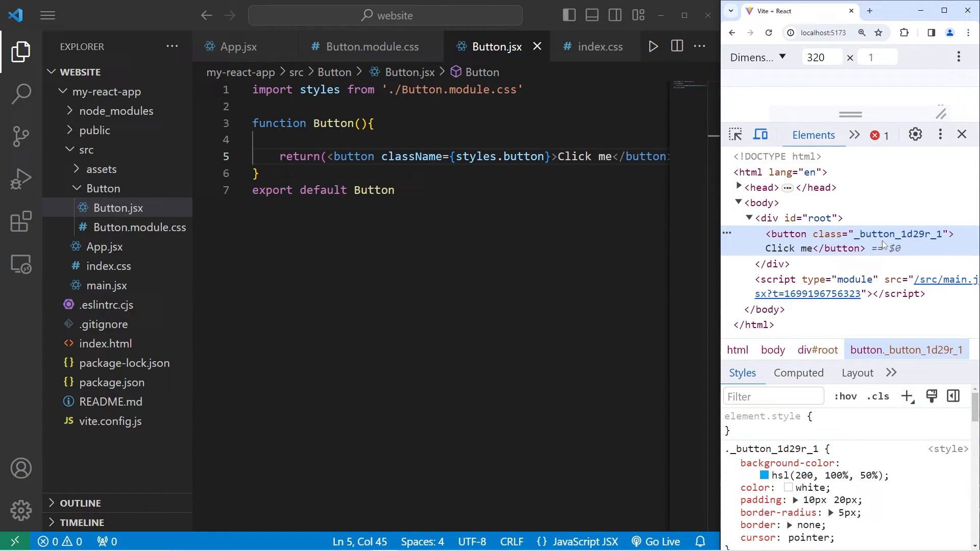
{"action": "left_click", "coordinate": [962, 135]}
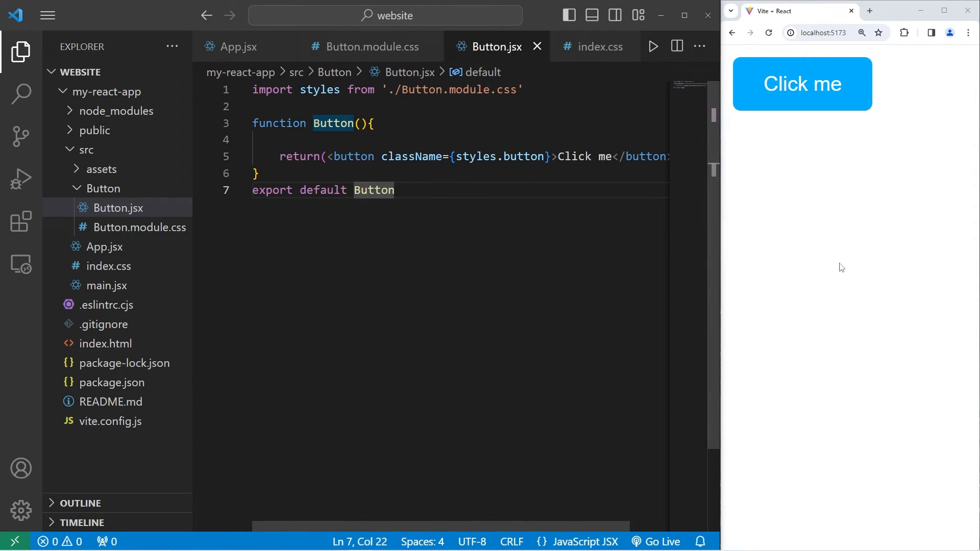
{"action": "mouse_move", "coordinate": [155, 237]}
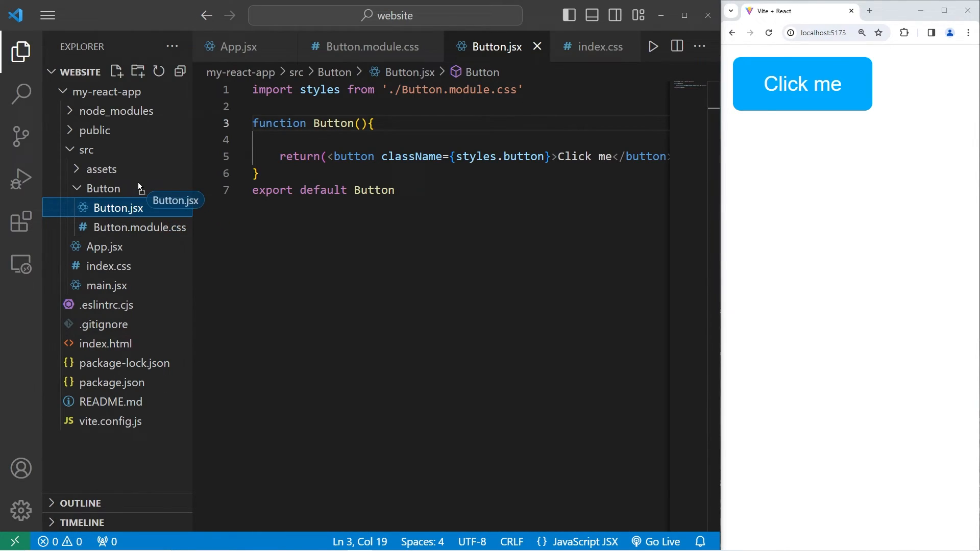
- Move Button.jsx back out of the Button folder into src
{"action": "left_click_drag", "start_coordinate": [116, 207], "coordinate": [84, 149]}
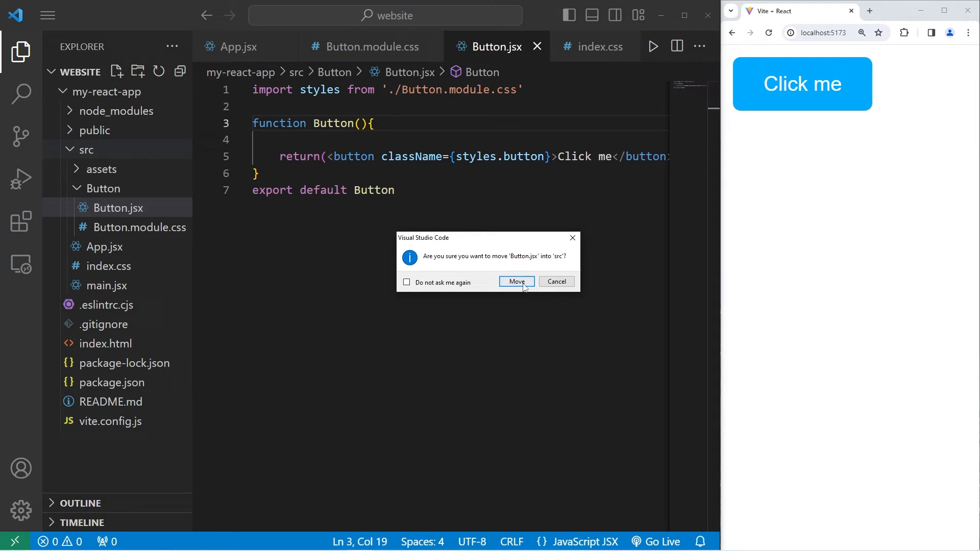
{"action": "left_click", "coordinate": [516, 282]}
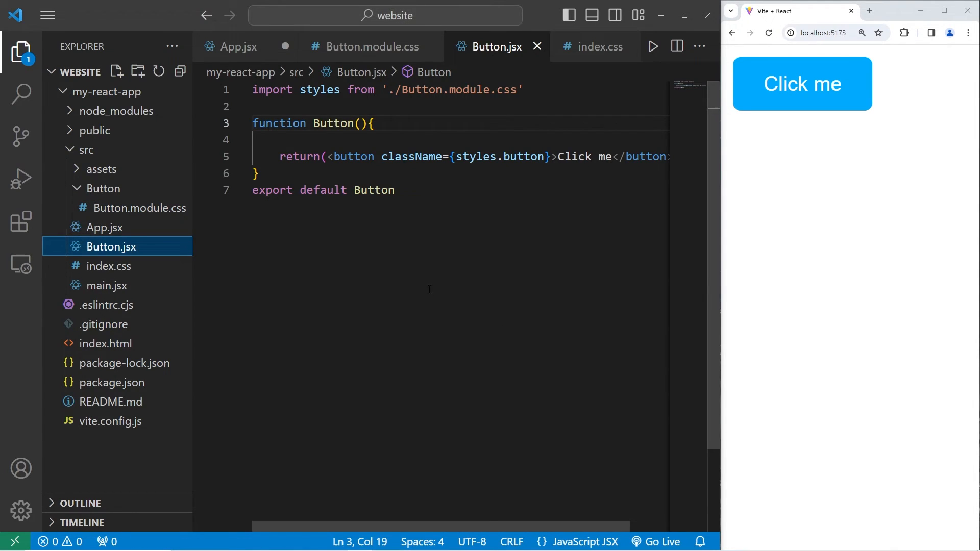
{"action": "right_click", "coordinate": [102, 187]}
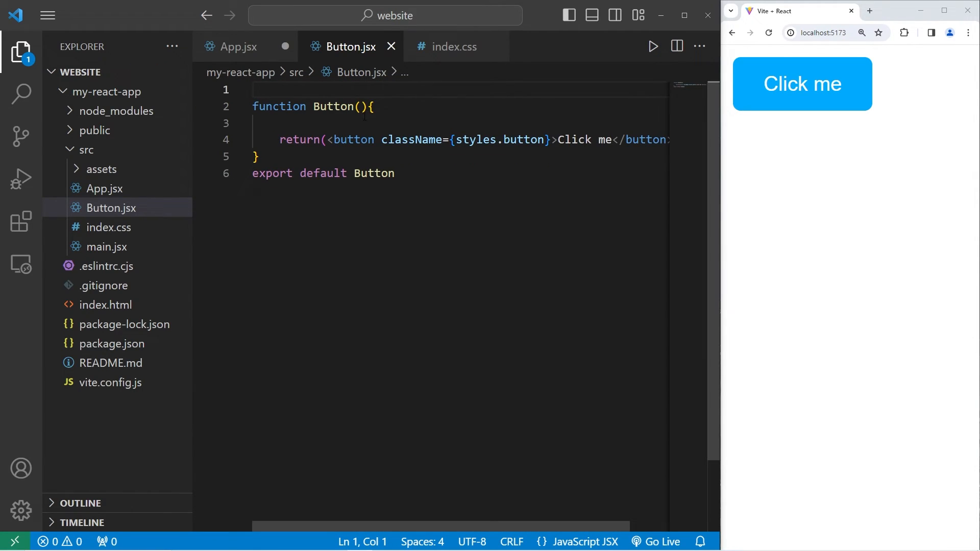
- Declare const styles = { } inside the Button function
{"action": "key", "text": "Enter"}
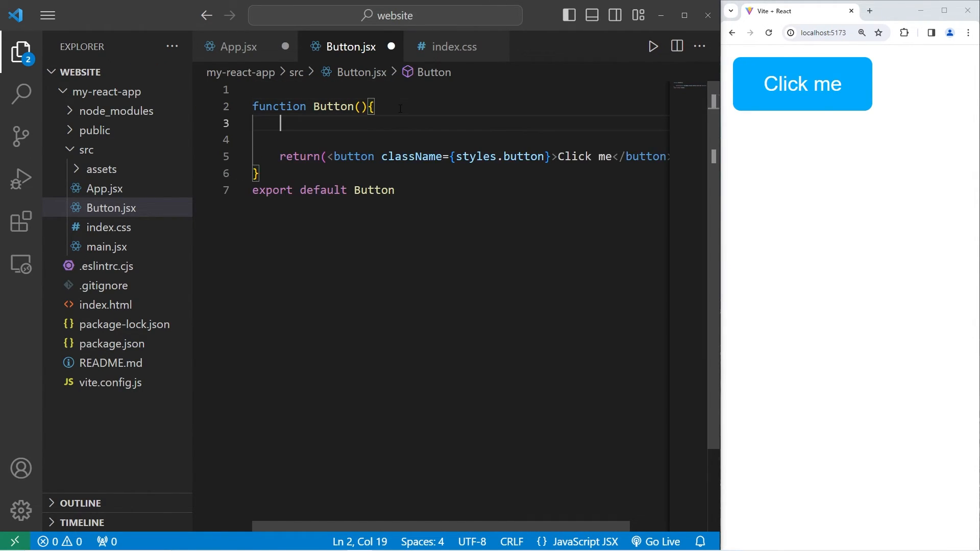
{"action": "key", "text": "Enter"}
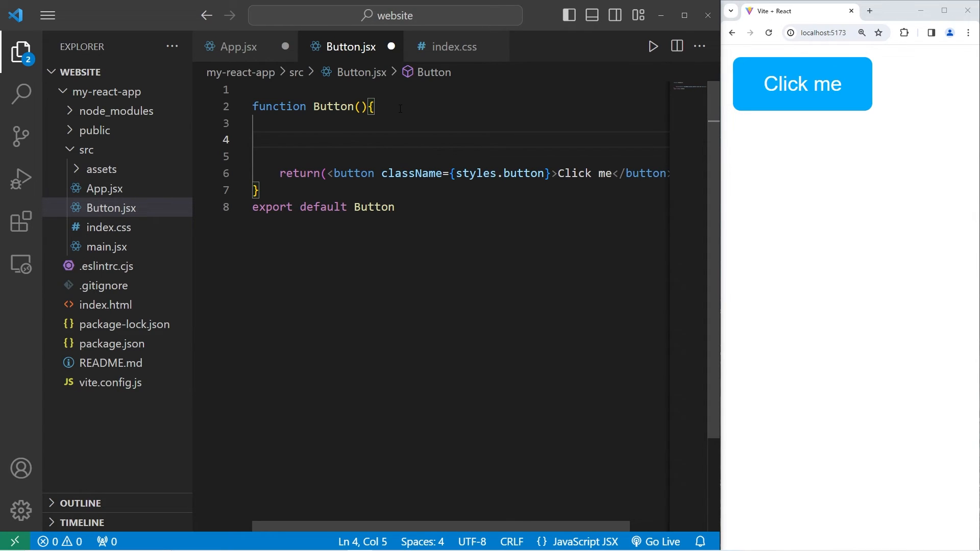
{"action": "type", "text": "const styles"}
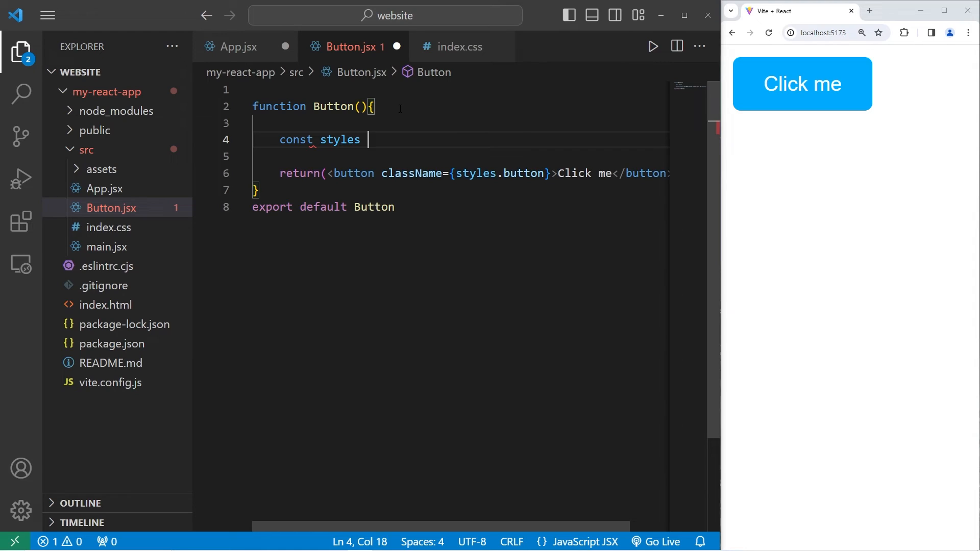
{"action": "type", "text": "="}
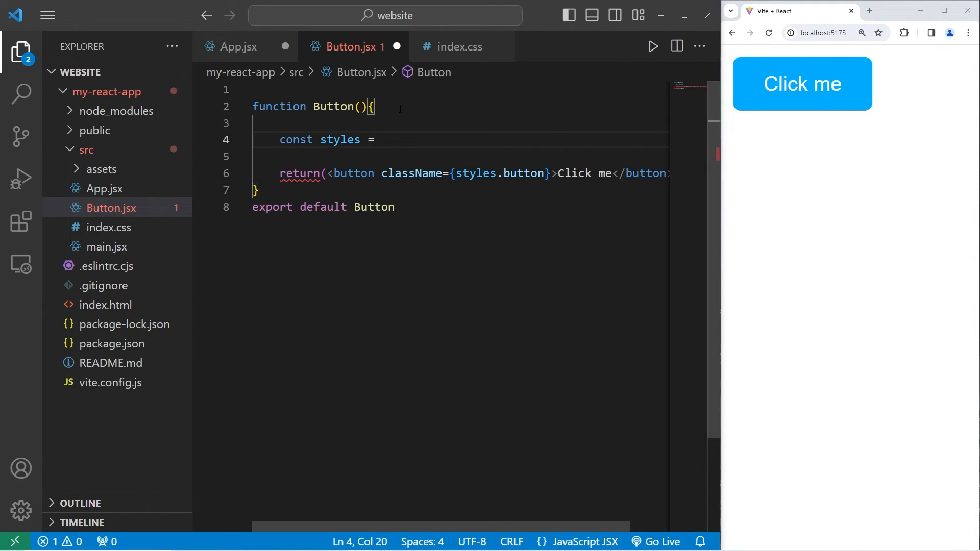
{"action": "type", "text": "{"}
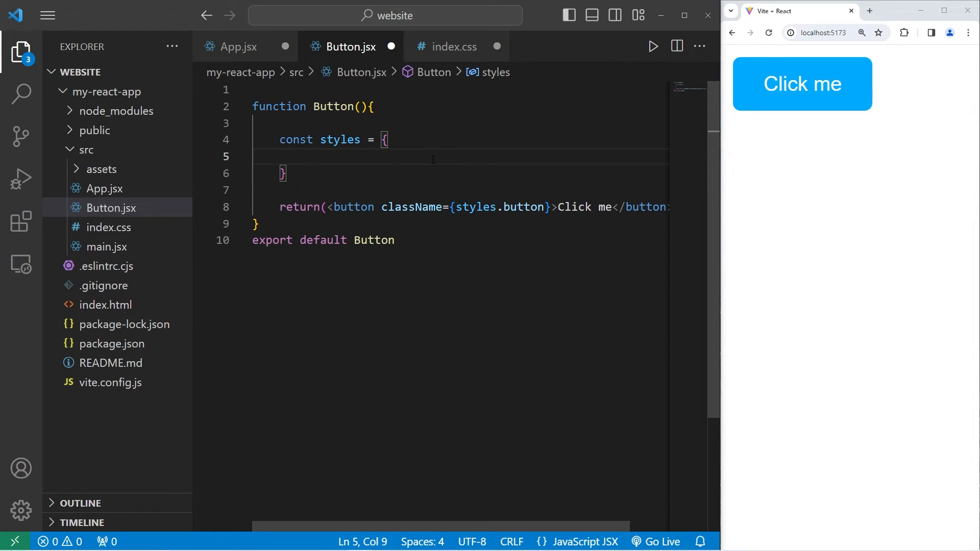
- Fill styles with quoted backgroundColor hsl(200, 100%, 50%), color, padding "10px 20px" and the rest
{"action": "type", "text": "background-color: hsl(200, 100%, 50%);"}
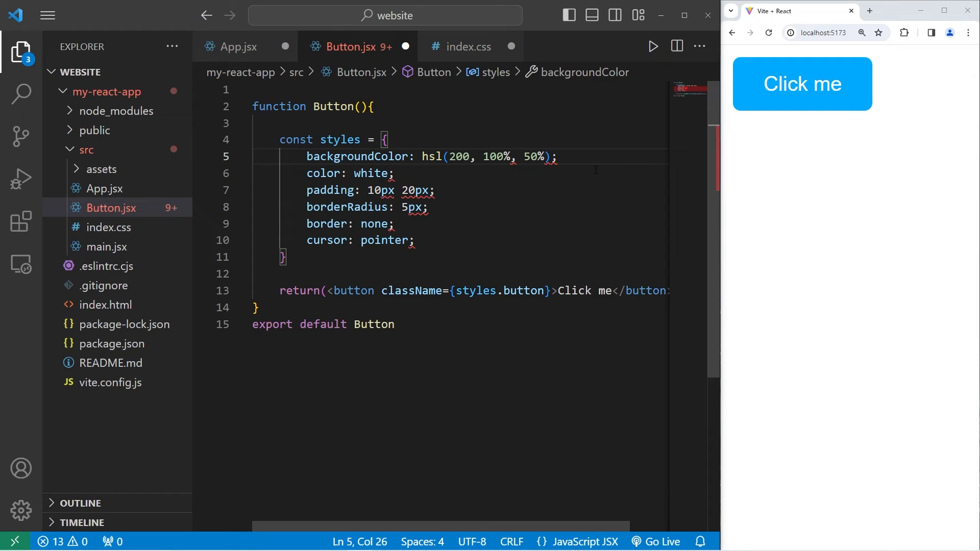
{"action": "type", "text": "\""}
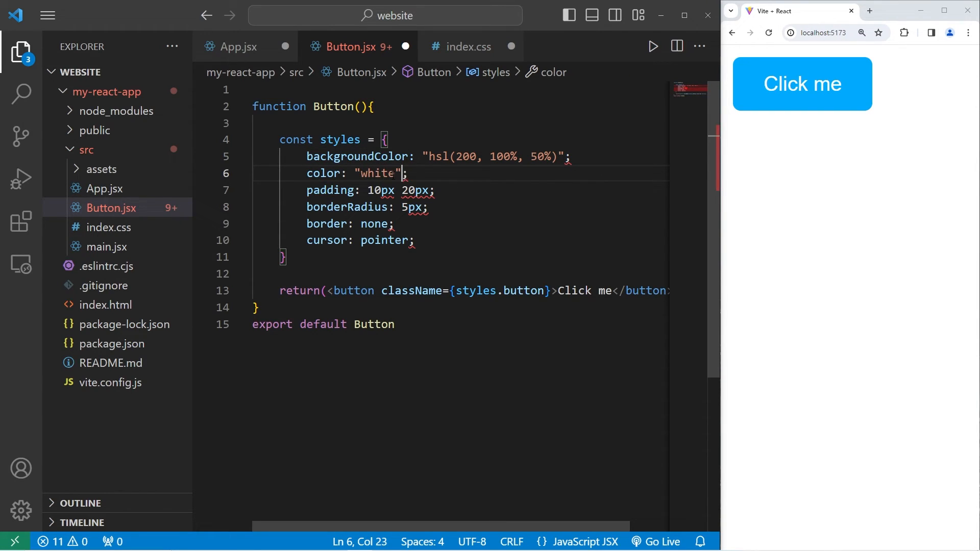
{"action": "type", "text": "\"10px 20px\","}
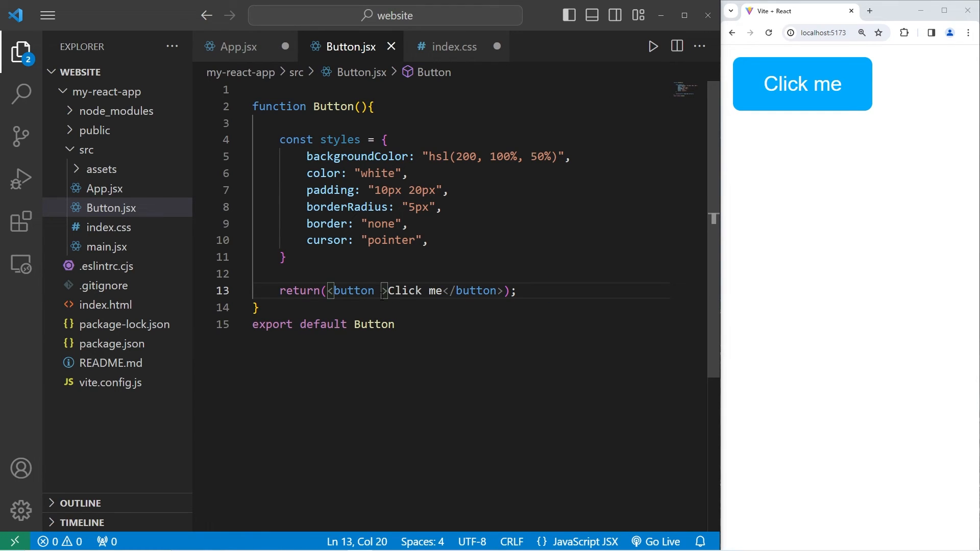
- Give the button style={styles} and save so the blue button reappears in preview
{"action": "type", "text": "style"}
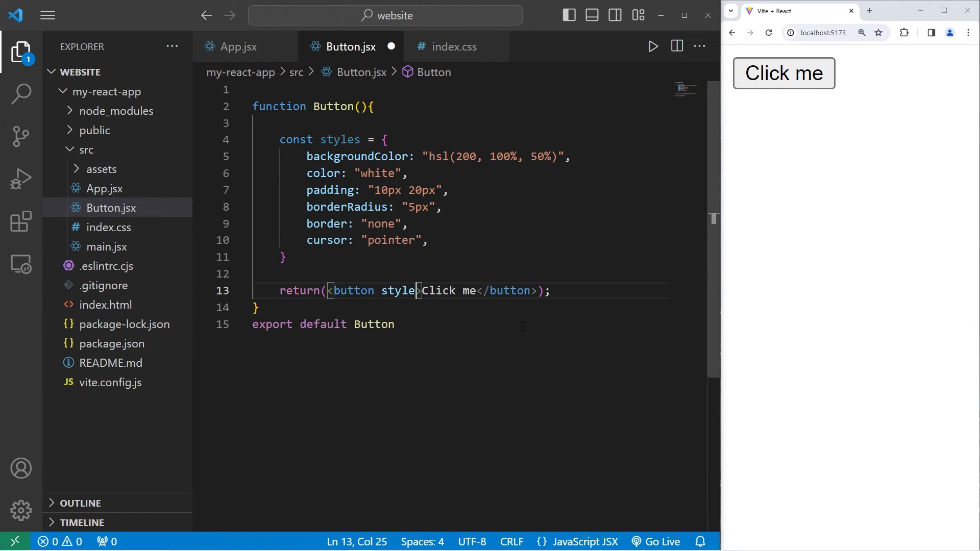
{"action": "type", "text": "="}
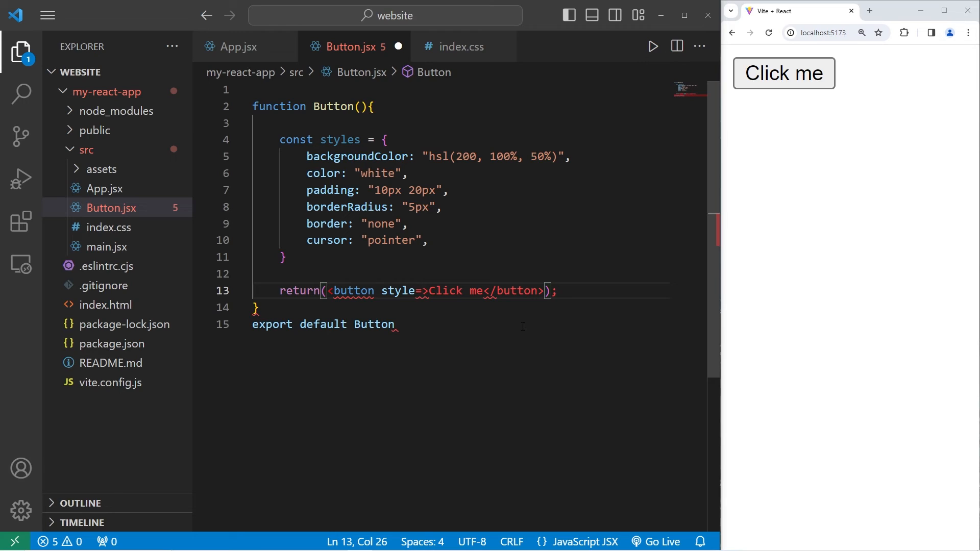
{"action": "type", "text": "{"}
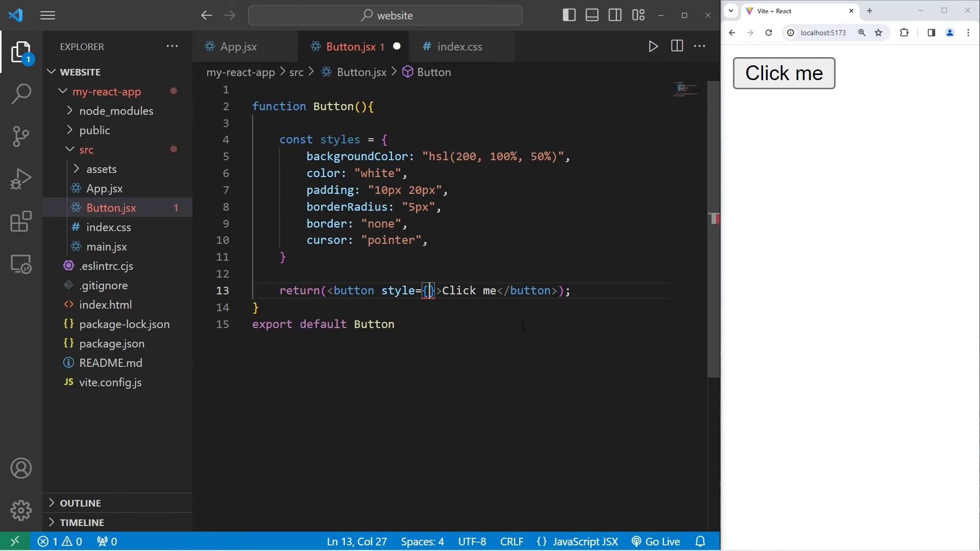
{"action": "double_click", "coordinate": [340, 139]}
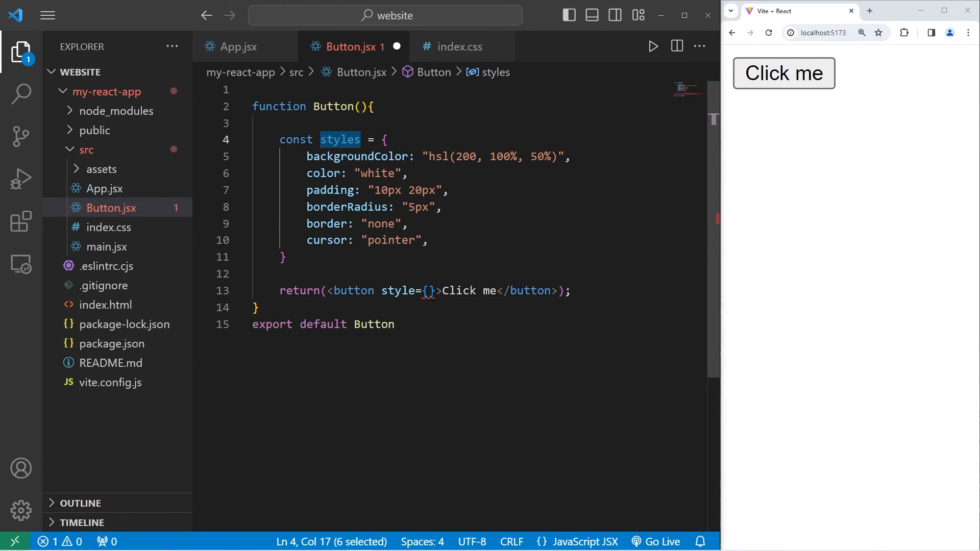
{"action": "type", "text": "styles"}
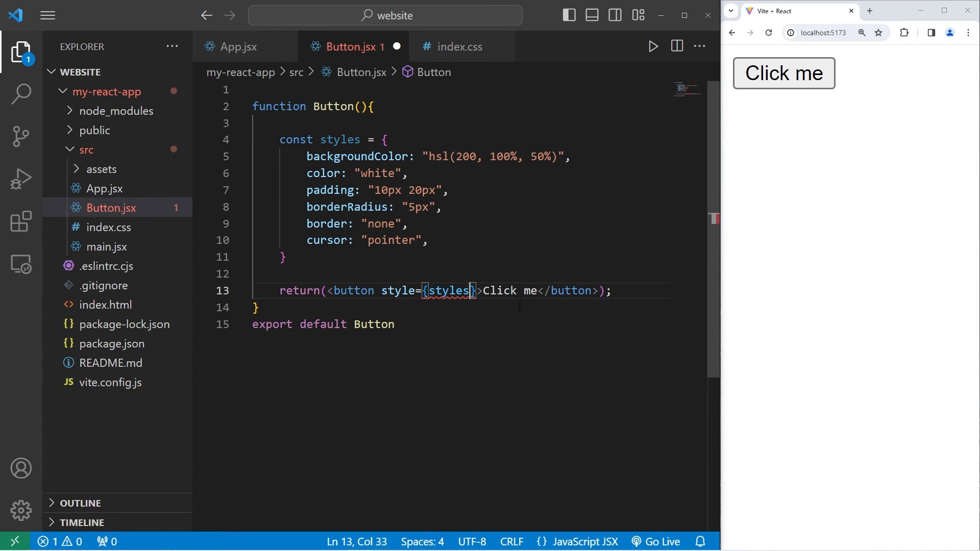
{"action": "left_click_drag", "start_coordinate": [307, 156], "coordinate": [427, 249]}
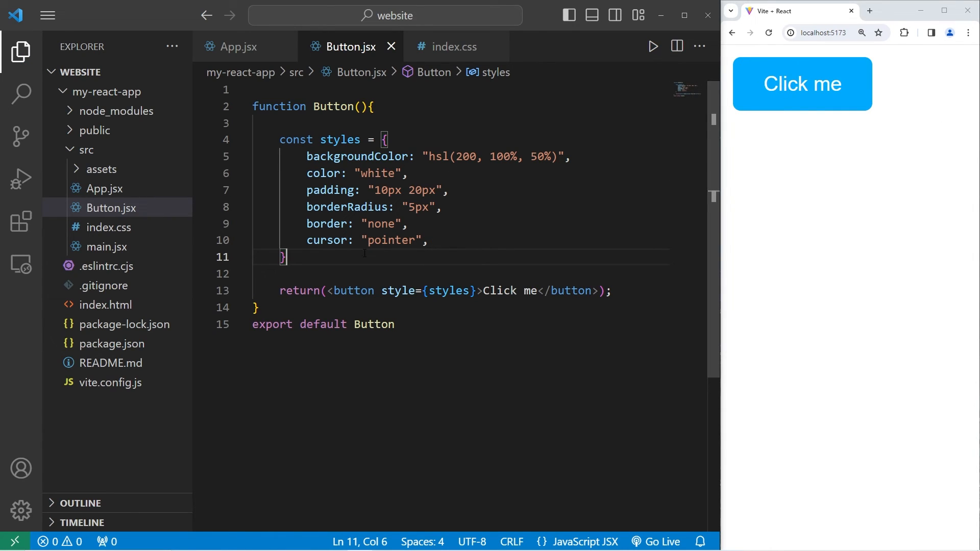
{"action": "left_click_drag", "start_coordinate": [280, 140], "coordinate": [288, 257]}
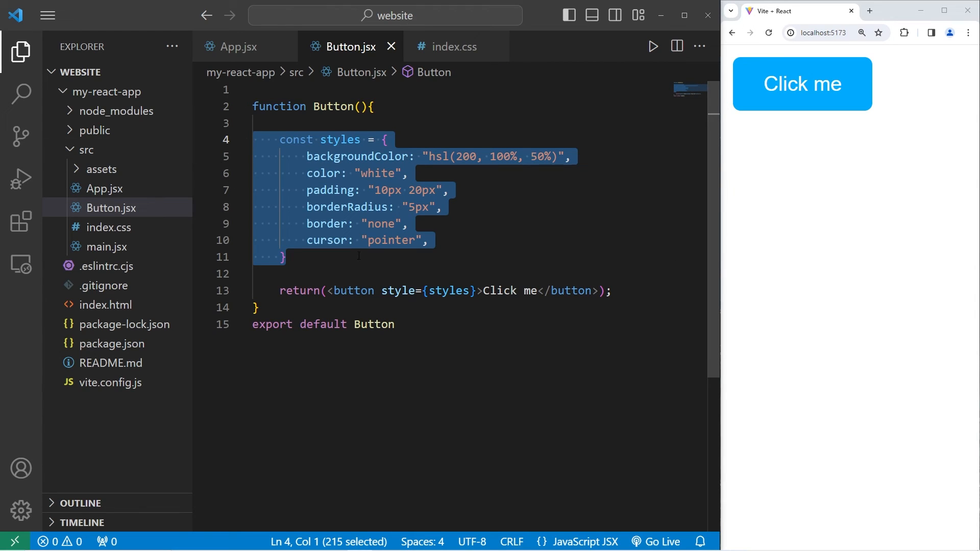
{"action": "left_click", "coordinate": [284, 258]}
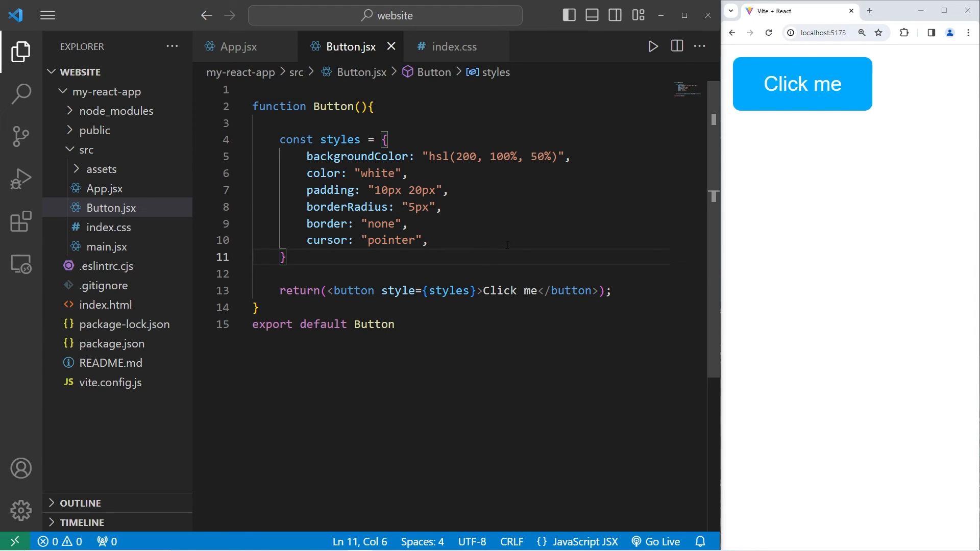
{"action": "mouse_move", "coordinate": [856, 143]}
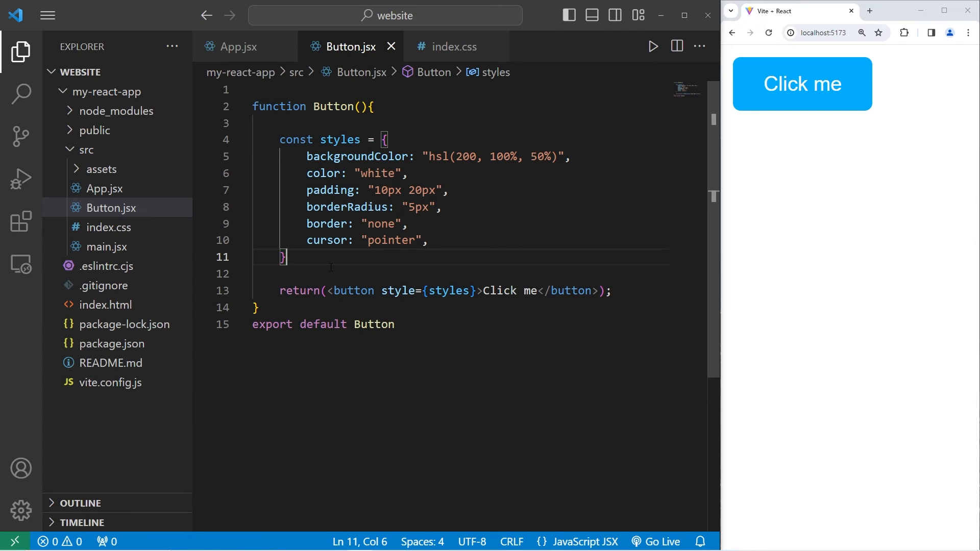
{"action": "key", "text": "ctrl+a"}
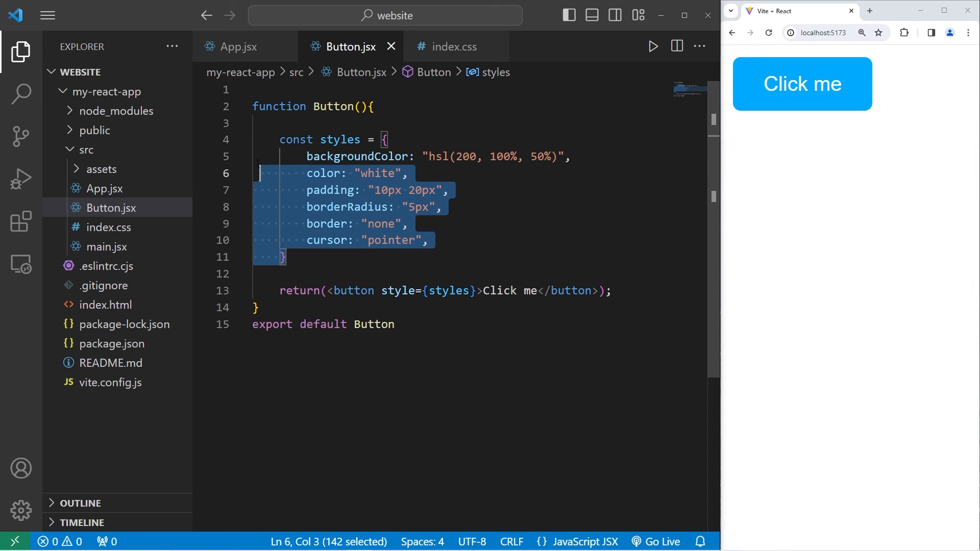
{"action": "left_click", "coordinate": [286, 257]}
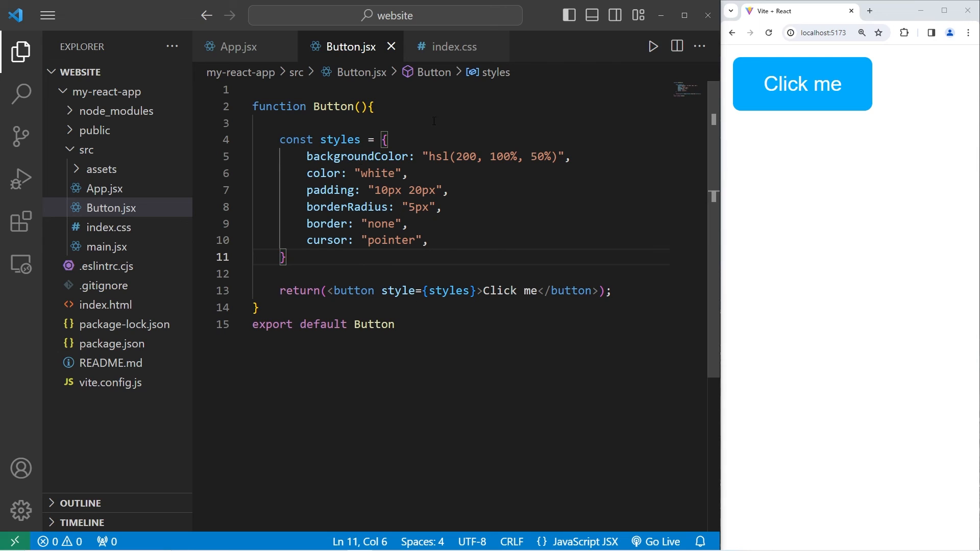
{"action": "mouse_move", "coordinate": [713, 130]}
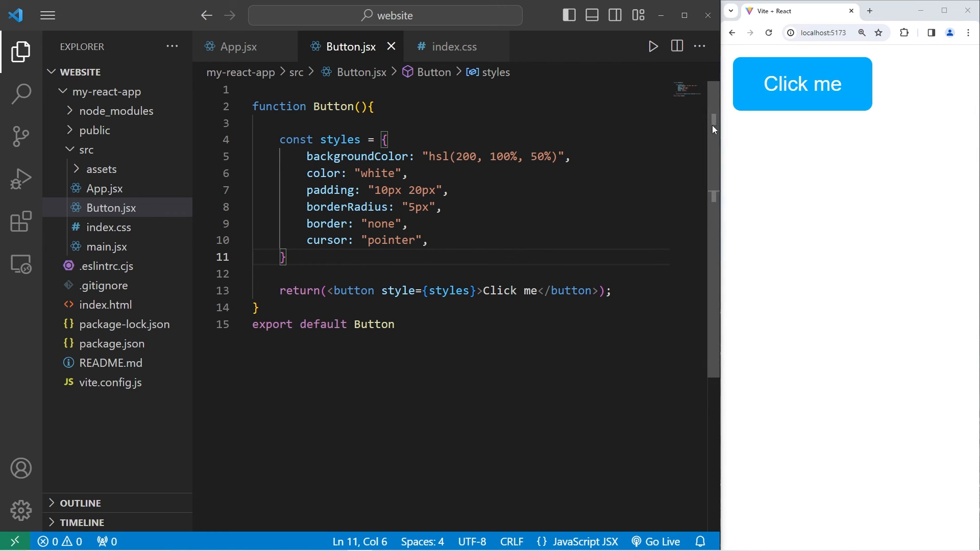
{"action": "left_click", "coordinate": [237, 47]}
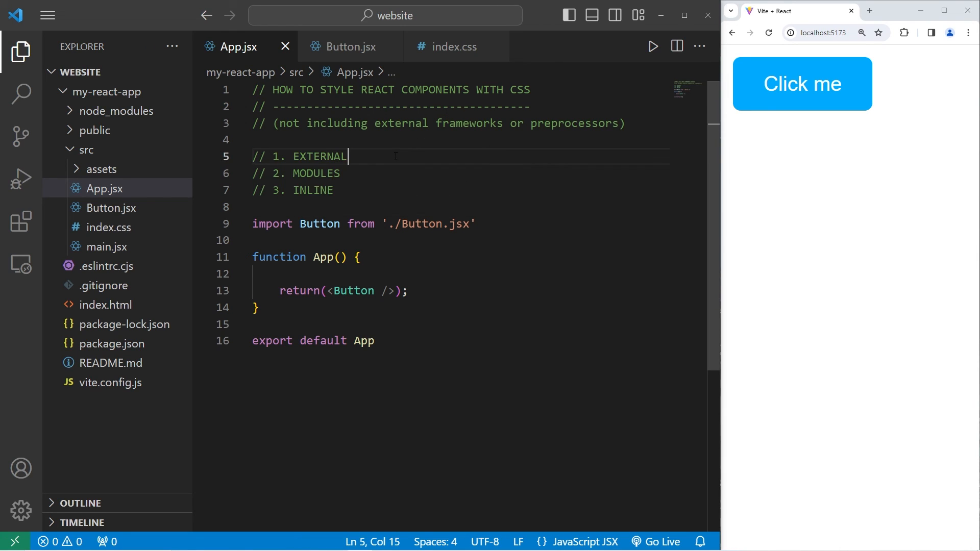
- Highlight EXTERNAL, MODULES, INLINE and CSS in the App.jsx comments to review the three styling approaches
{"action": "double_click", "coordinate": [319, 156]}
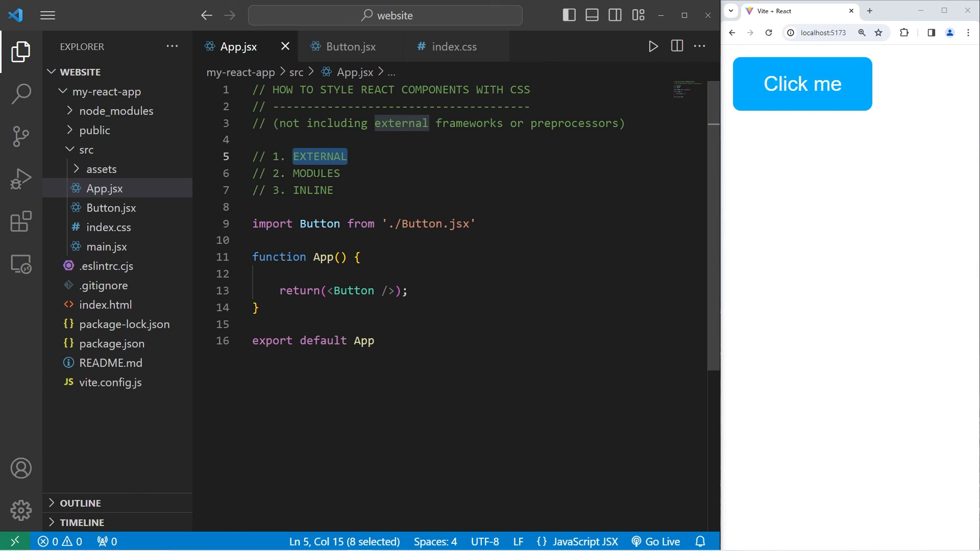
{"action": "double_click", "coordinate": [317, 174]}
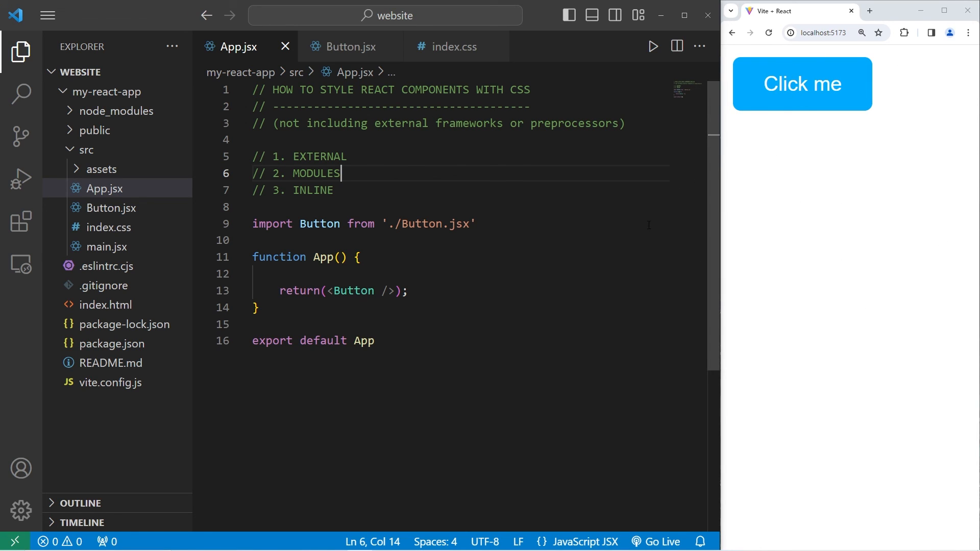
{"action": "double_click", "coordinate": [312, 190]}
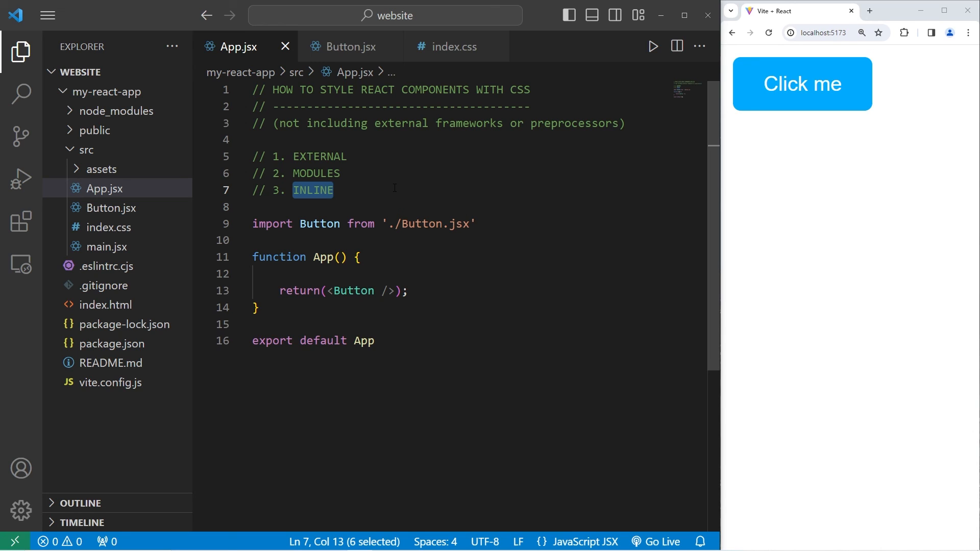
{"action": "left_click", "coordinate": [363, 141]}
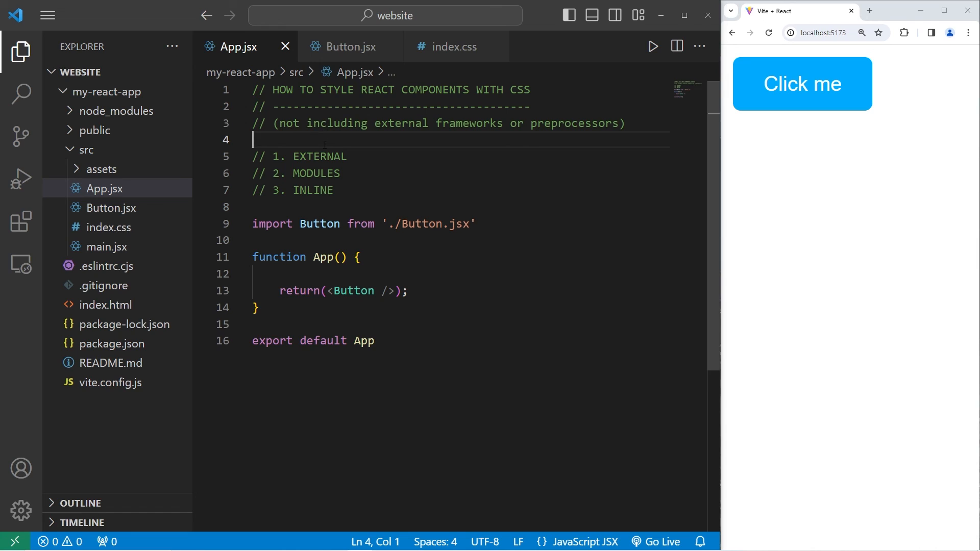
{"action": "mouse_move", "coordinate": [399, 162]}
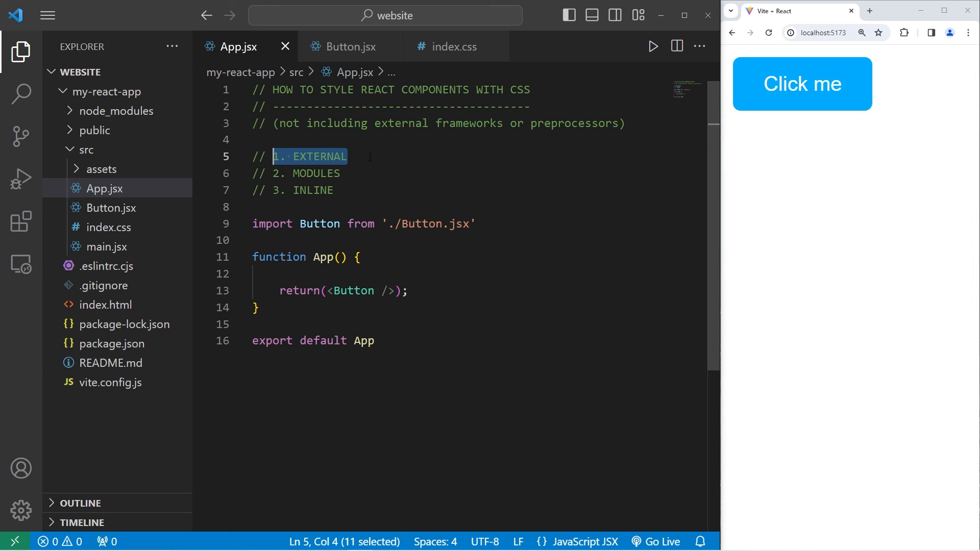
{"action": "left_click", "coordinate": [370, 158]}
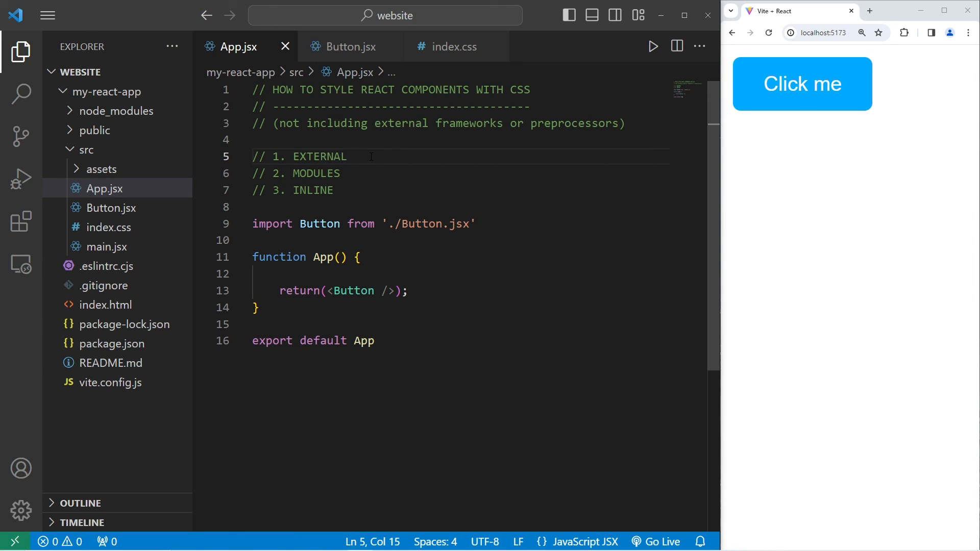
{"action": "left_click", "coordinate": [254, 139]}
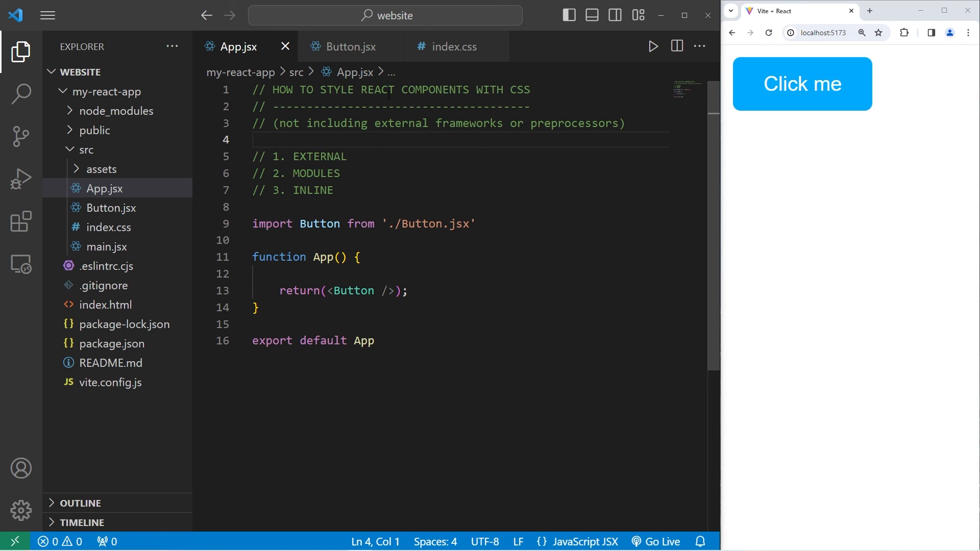
{"action": "double_click", "coordinate": [520, 90]}
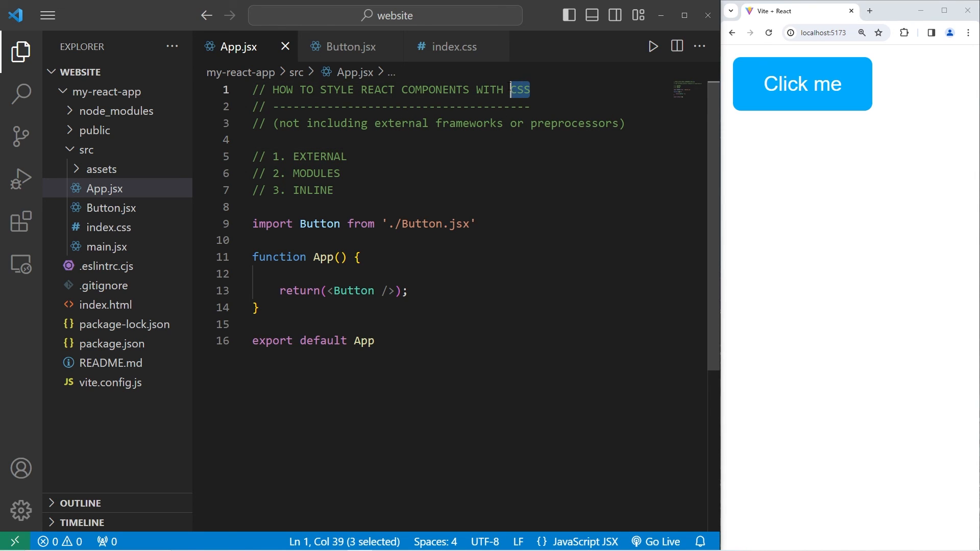